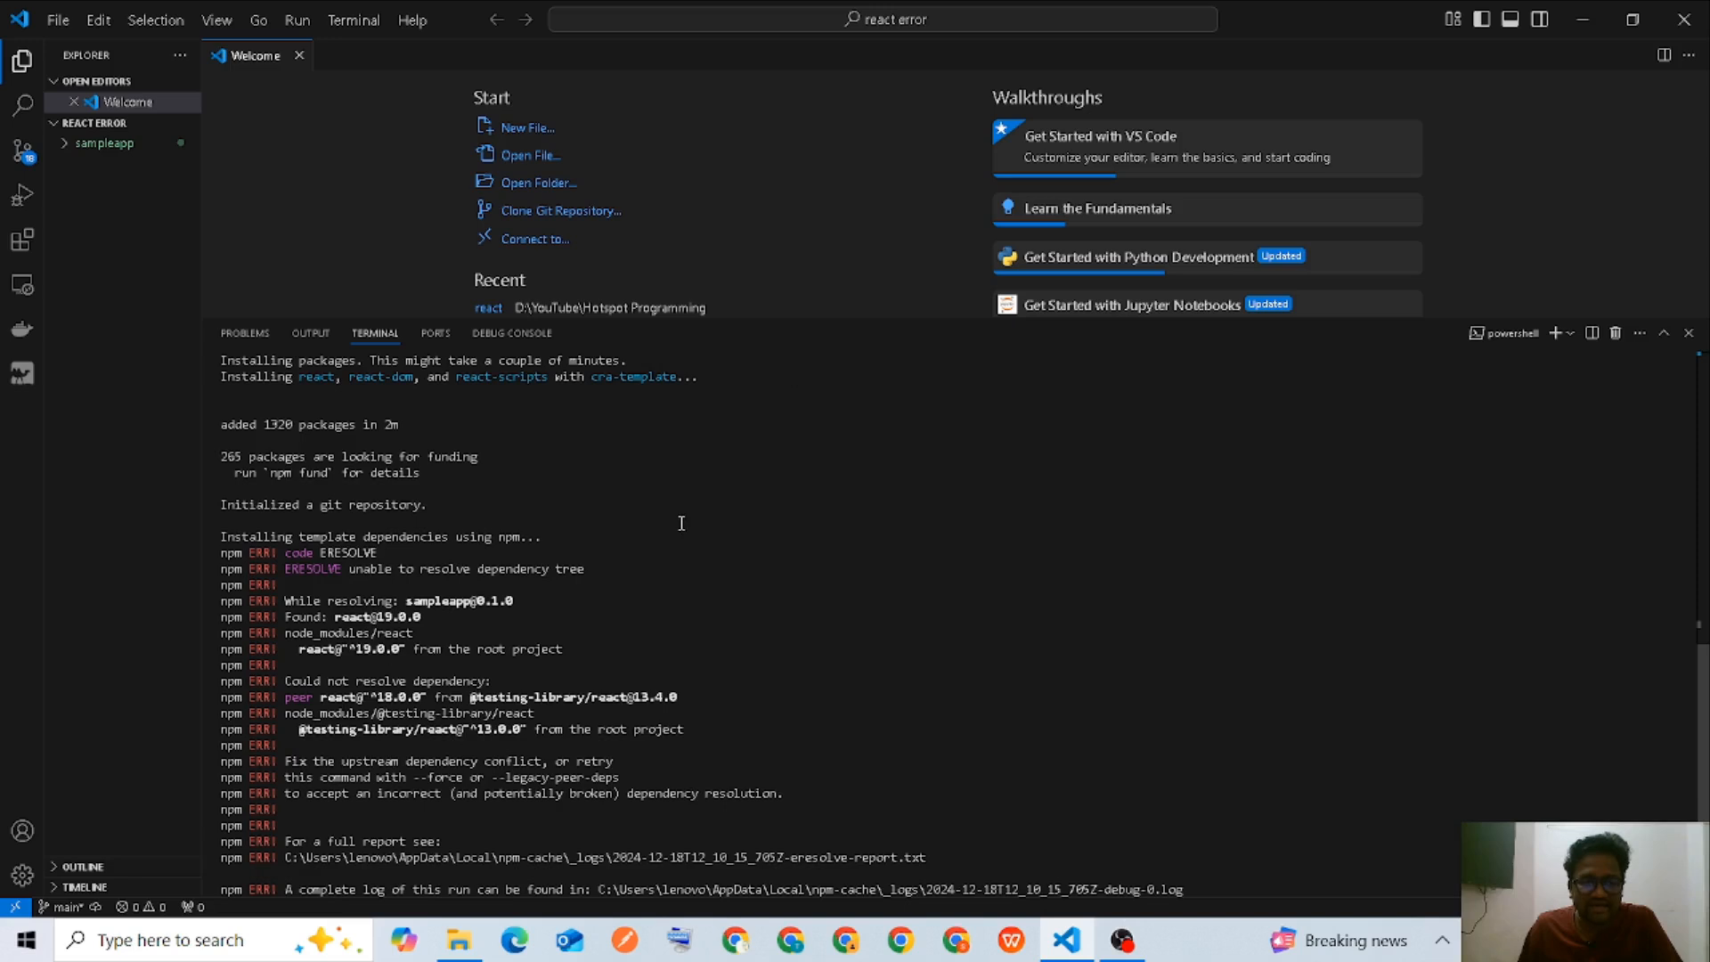
pyautogui.moveTo(226, 531)
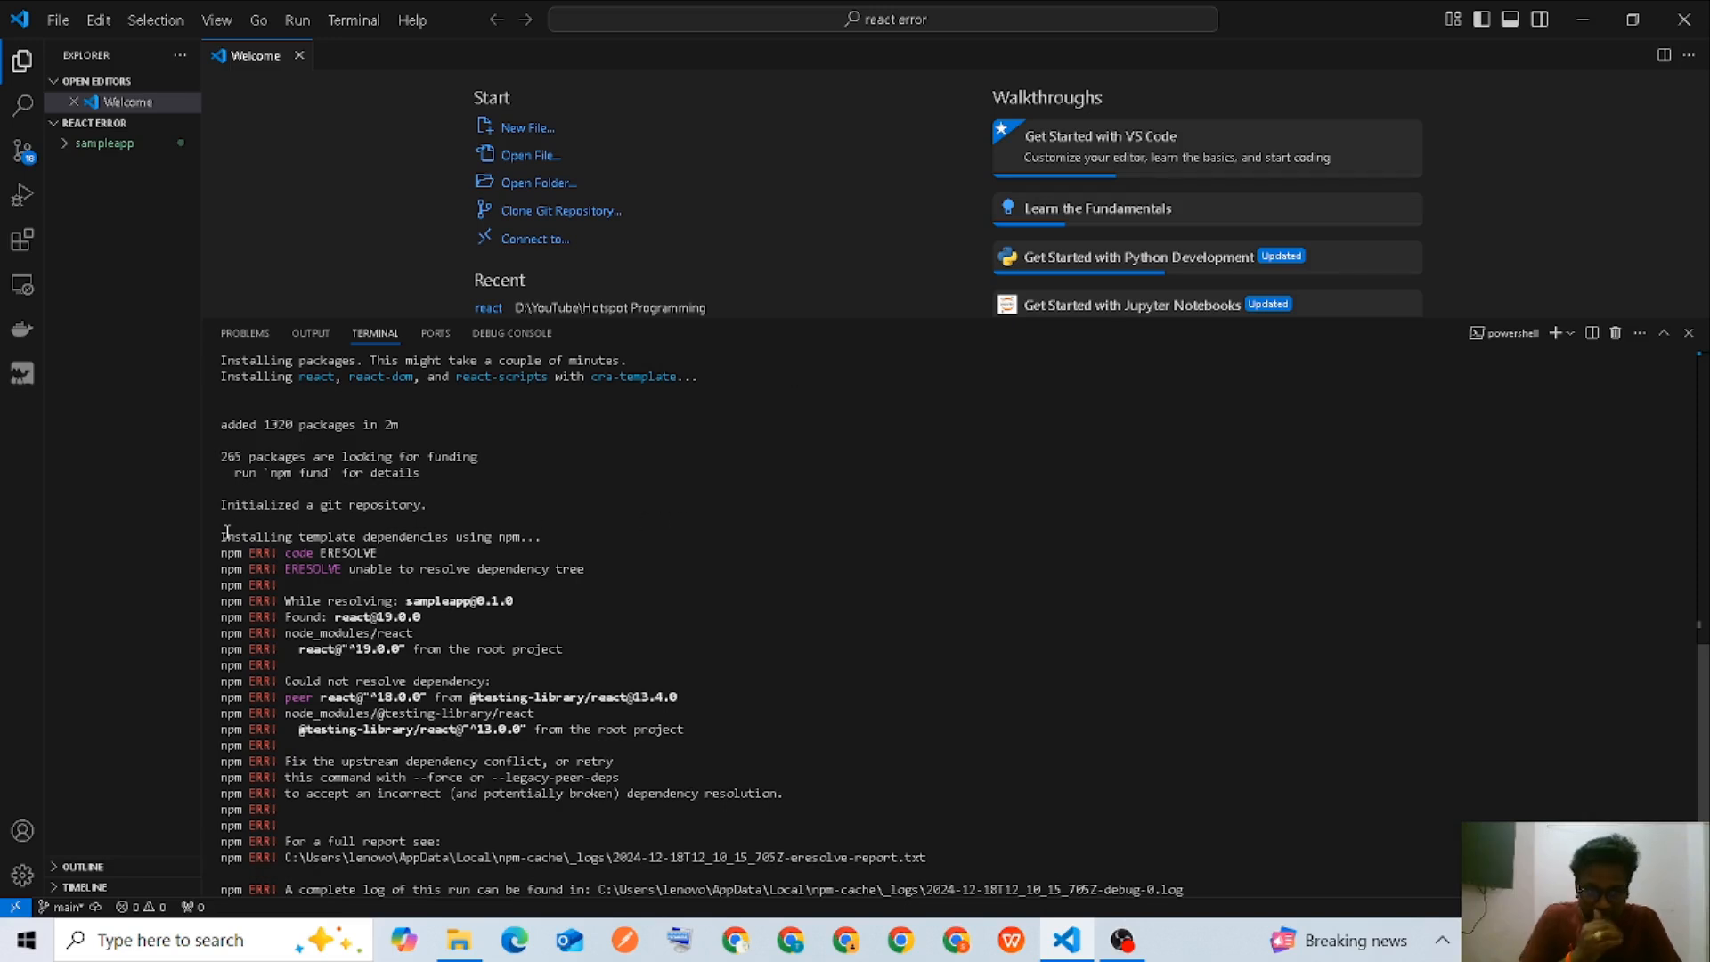
pyautogui.moveTo(340, 567)
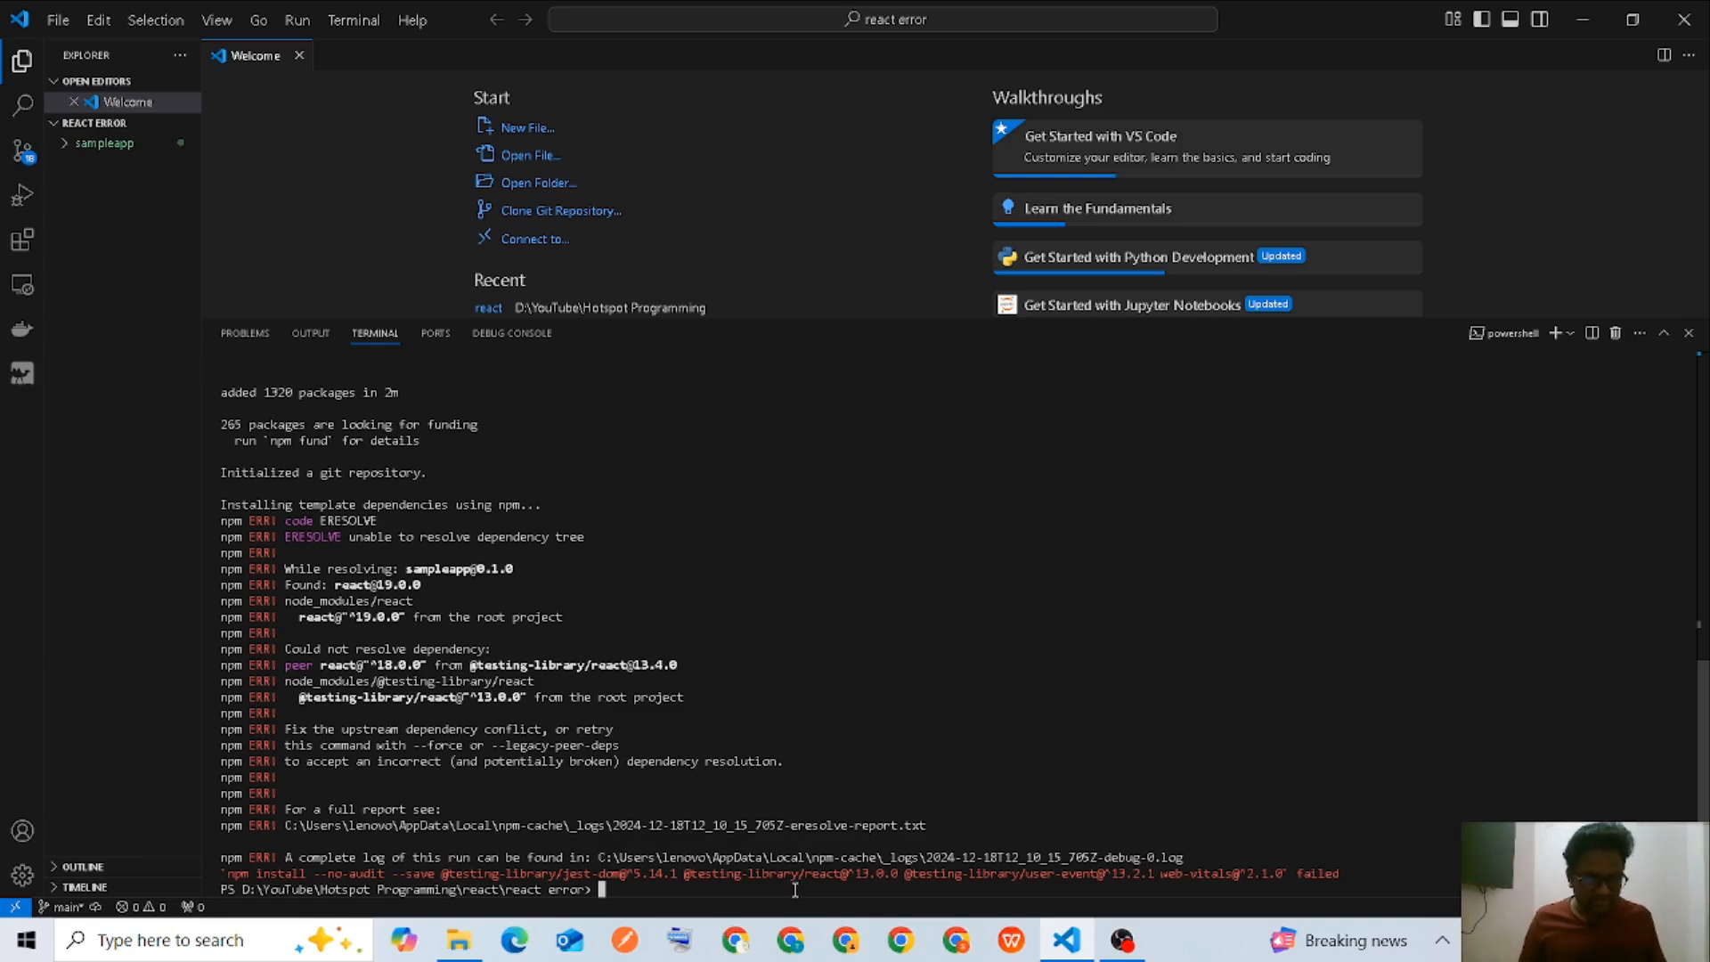
pyautogui.moveTo(103, 142)
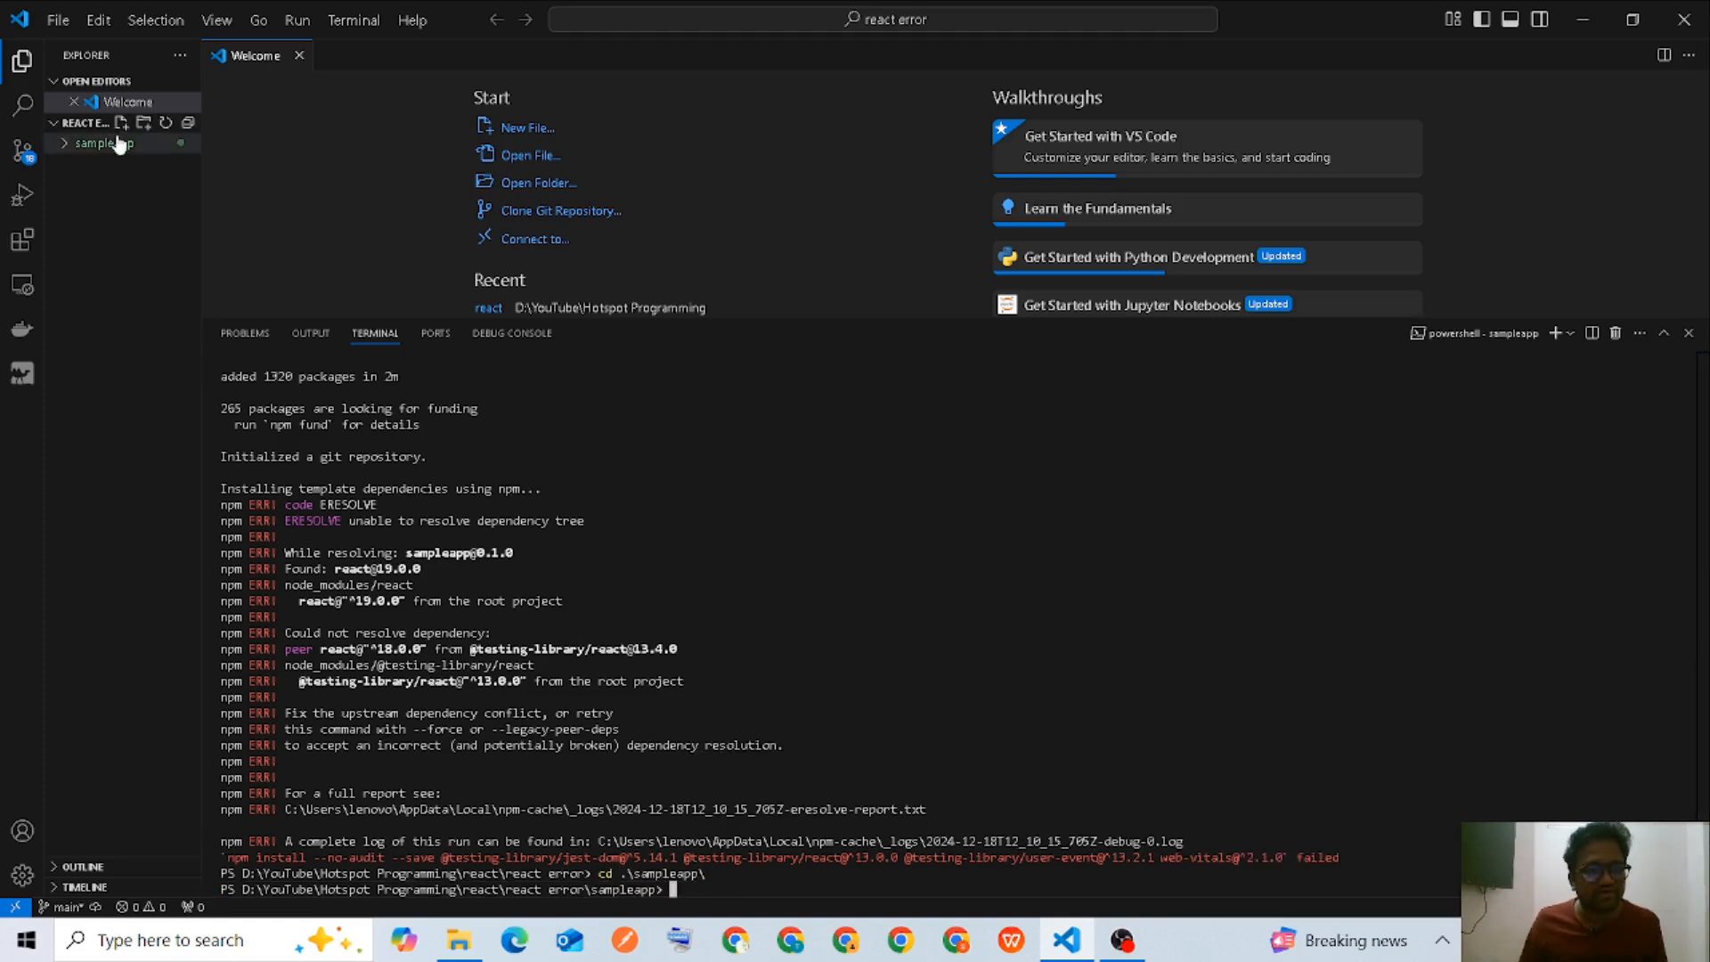
# Expand the sampleapp folder and view package.json with react and react-dom at ^19.0.0.
pyautogui.click(105, 142)
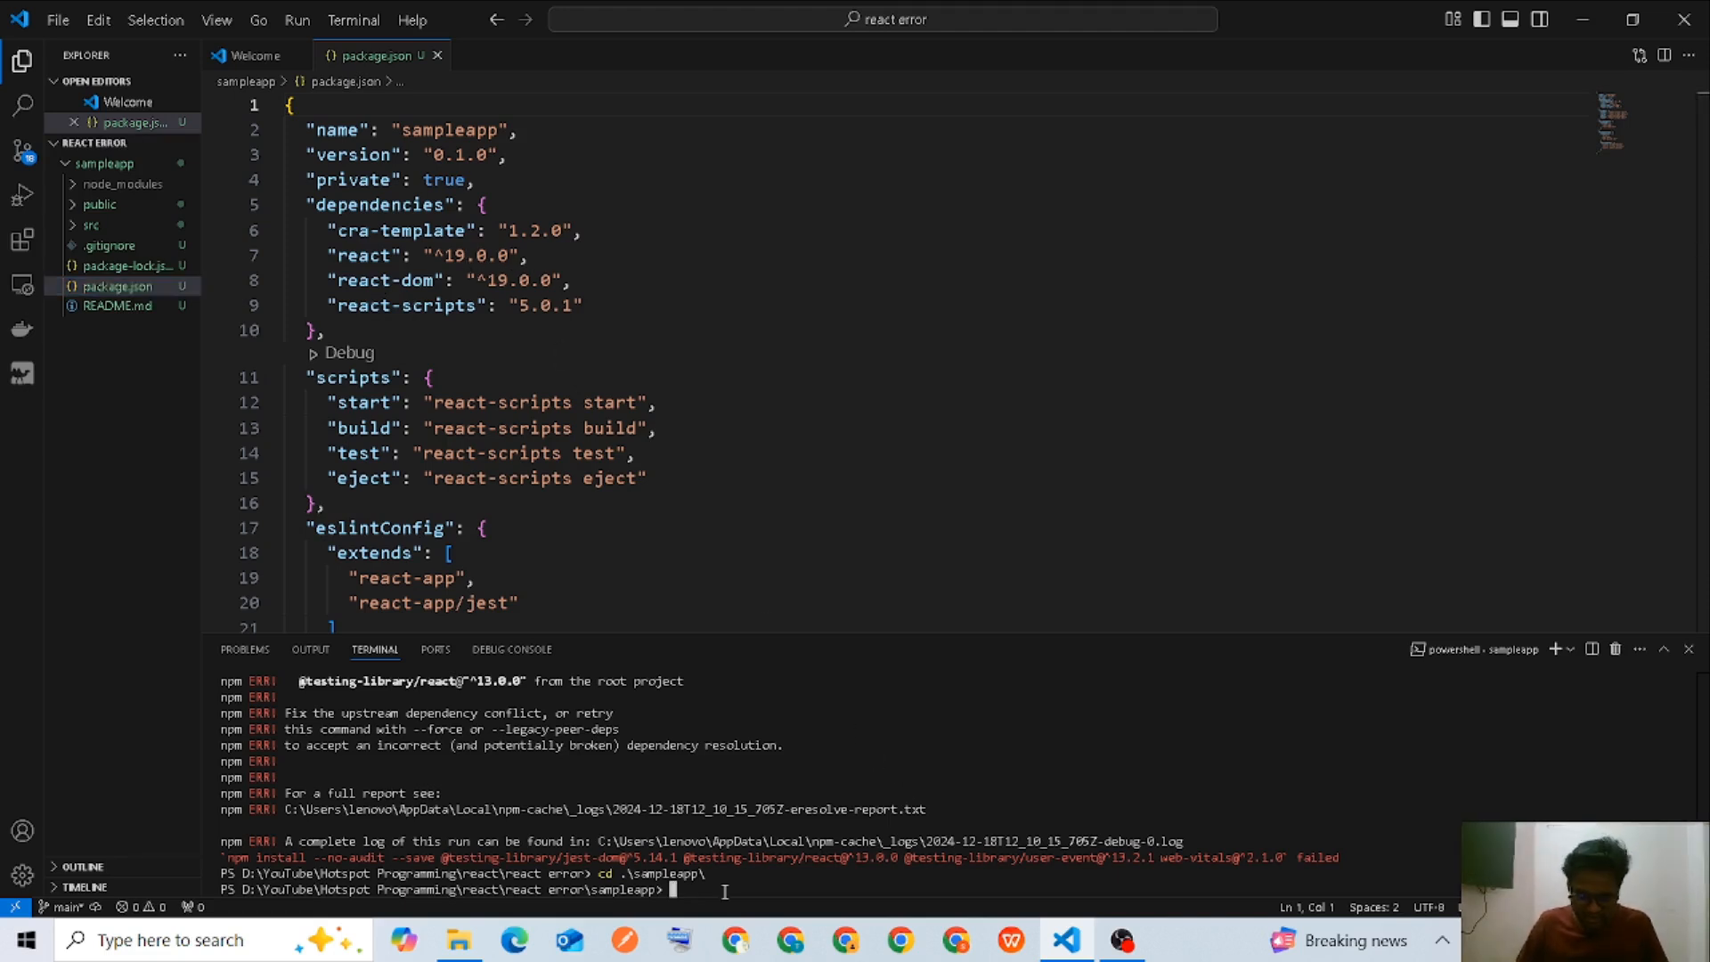
# Run npm uninstall react react-dom to remove both packages from the project.
pyautogui.write('npm uni')
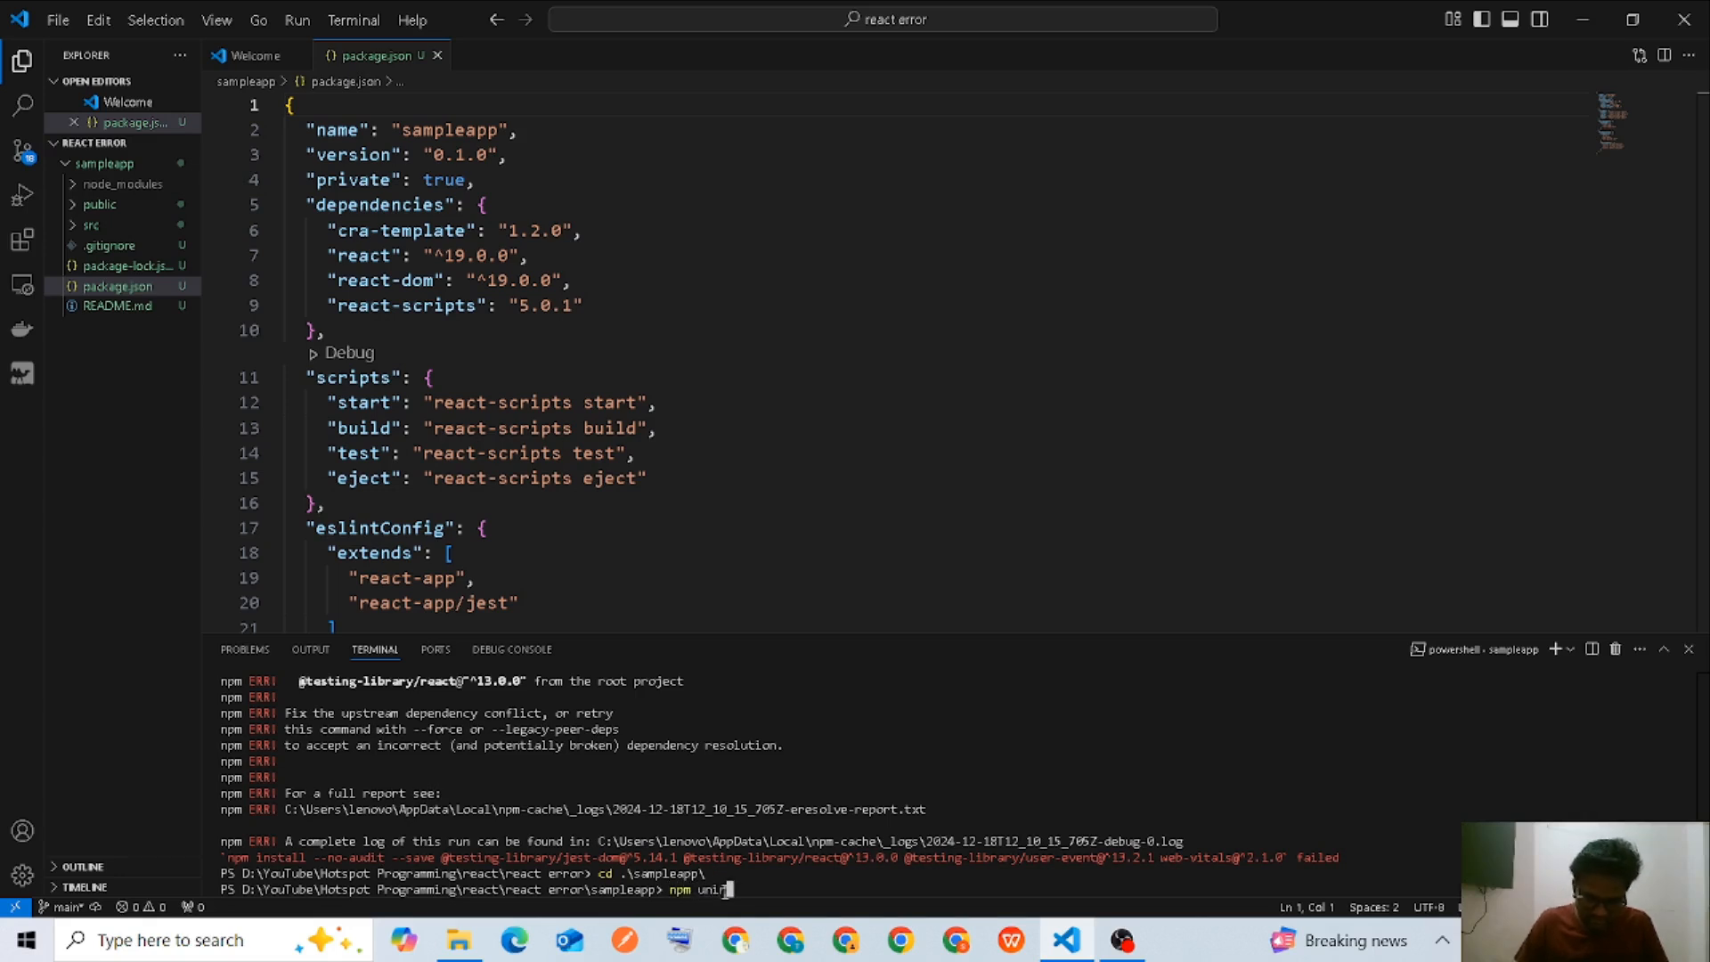
pyautogui.write('stall')
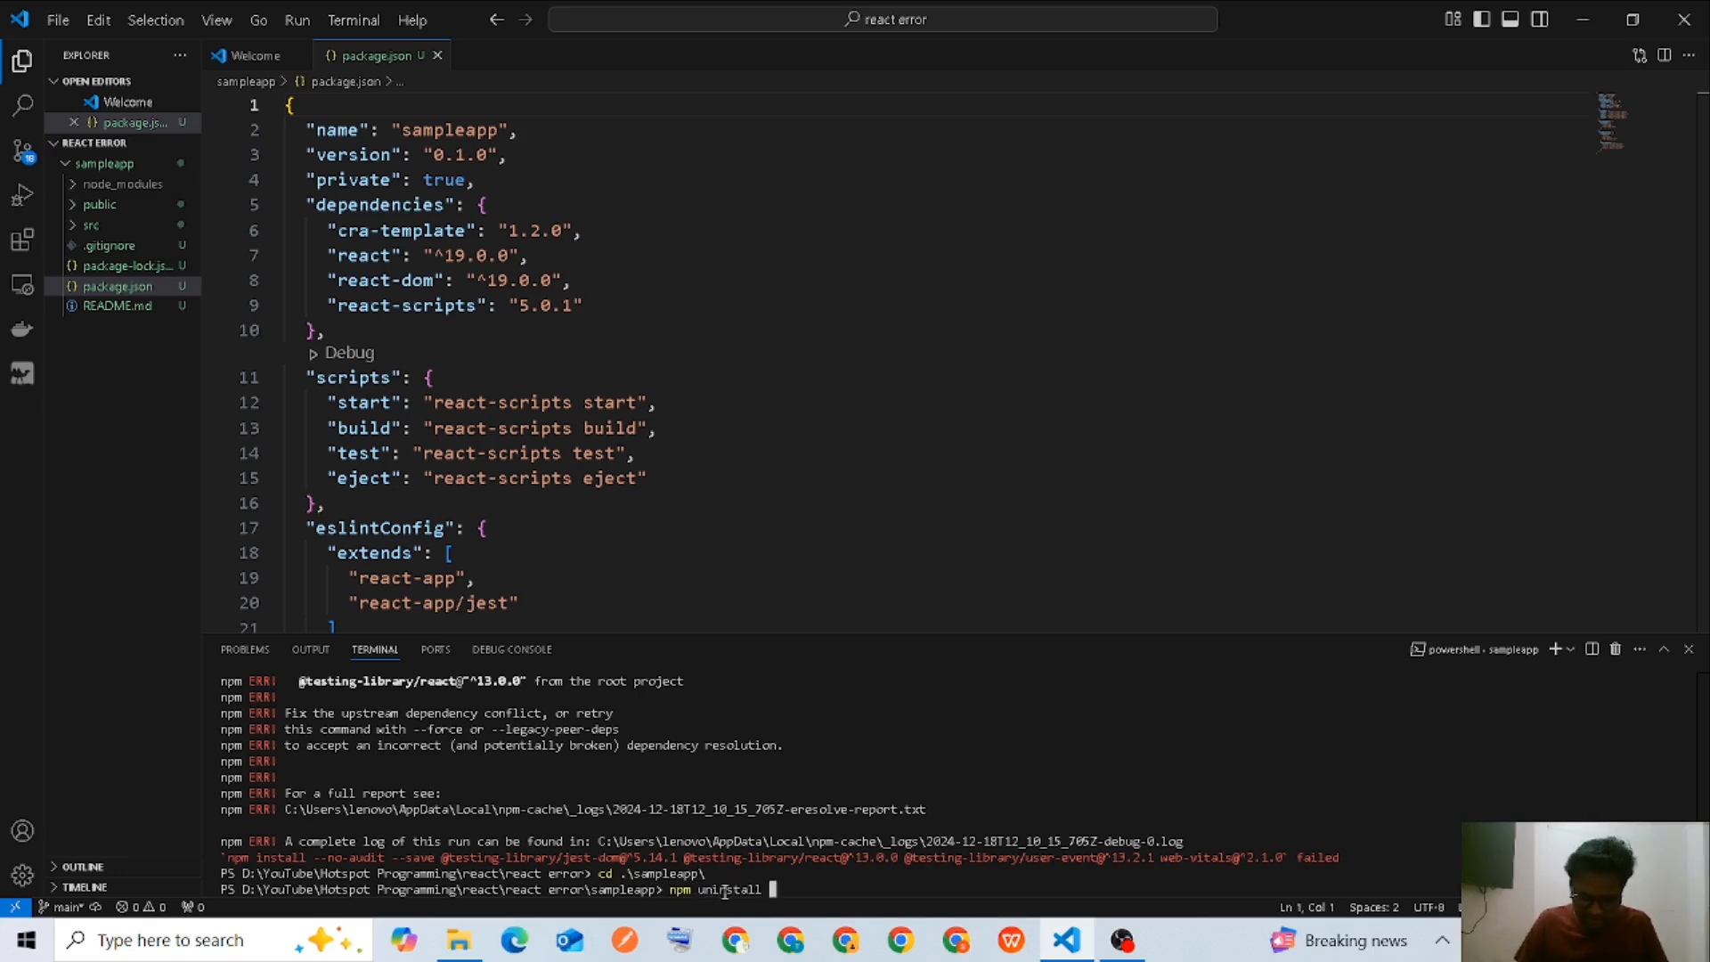
pyautogui.write('react')
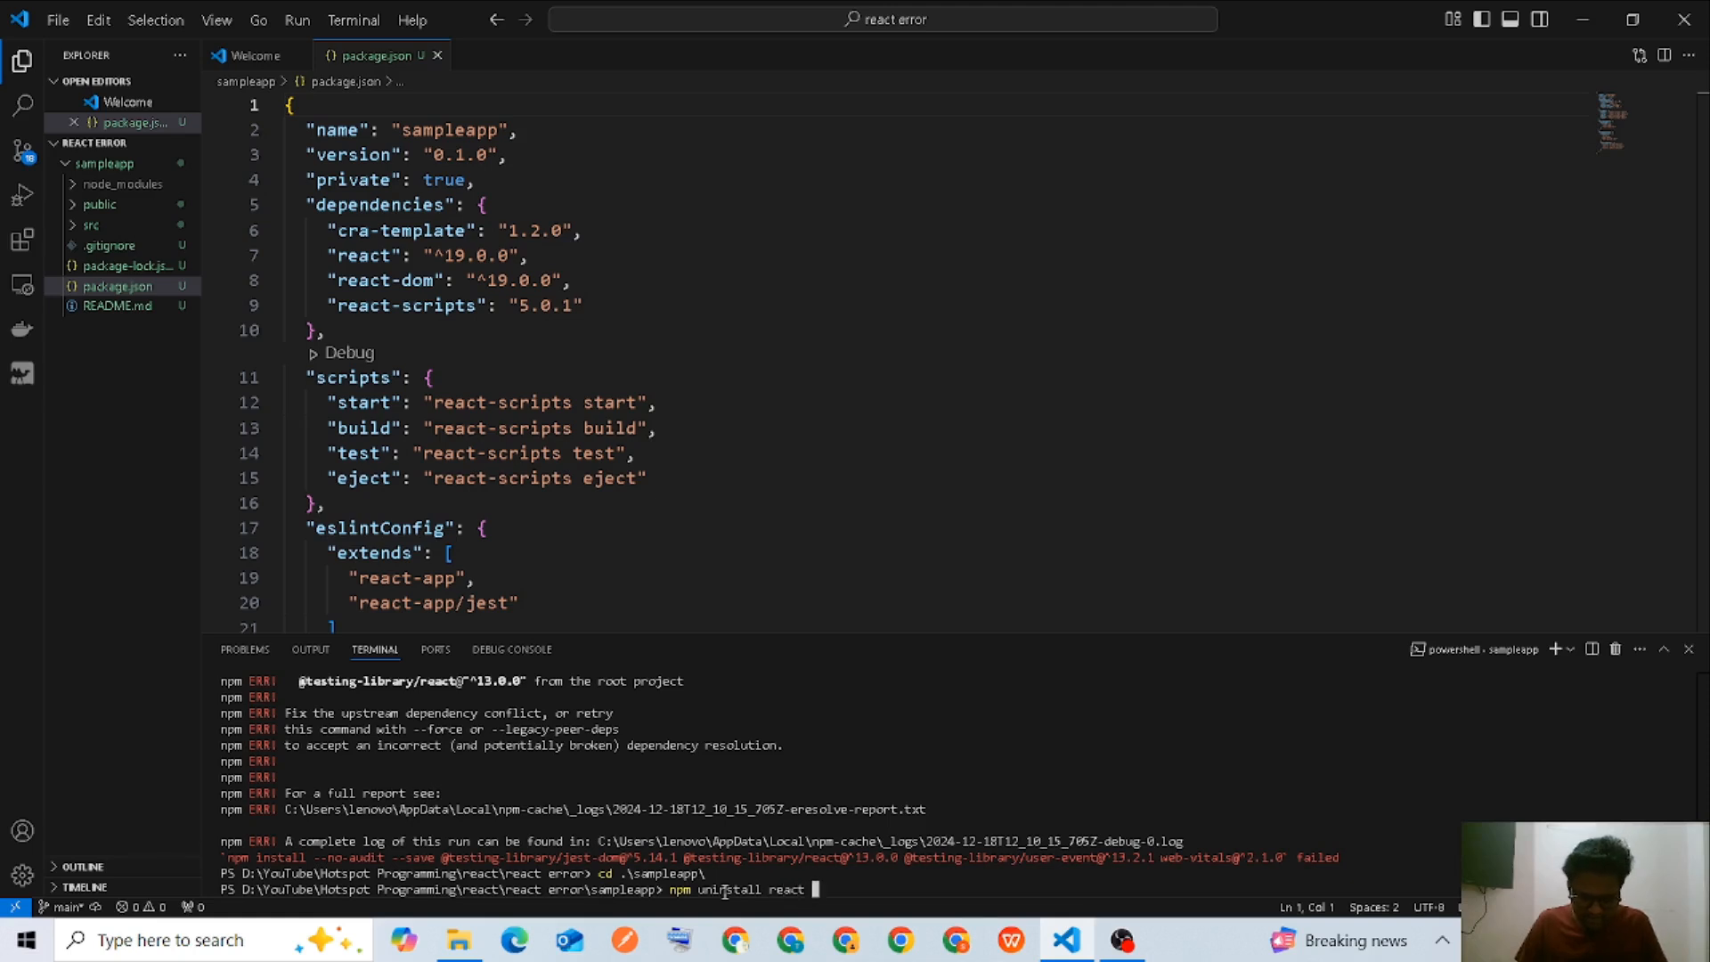
pyautogui.write('react')
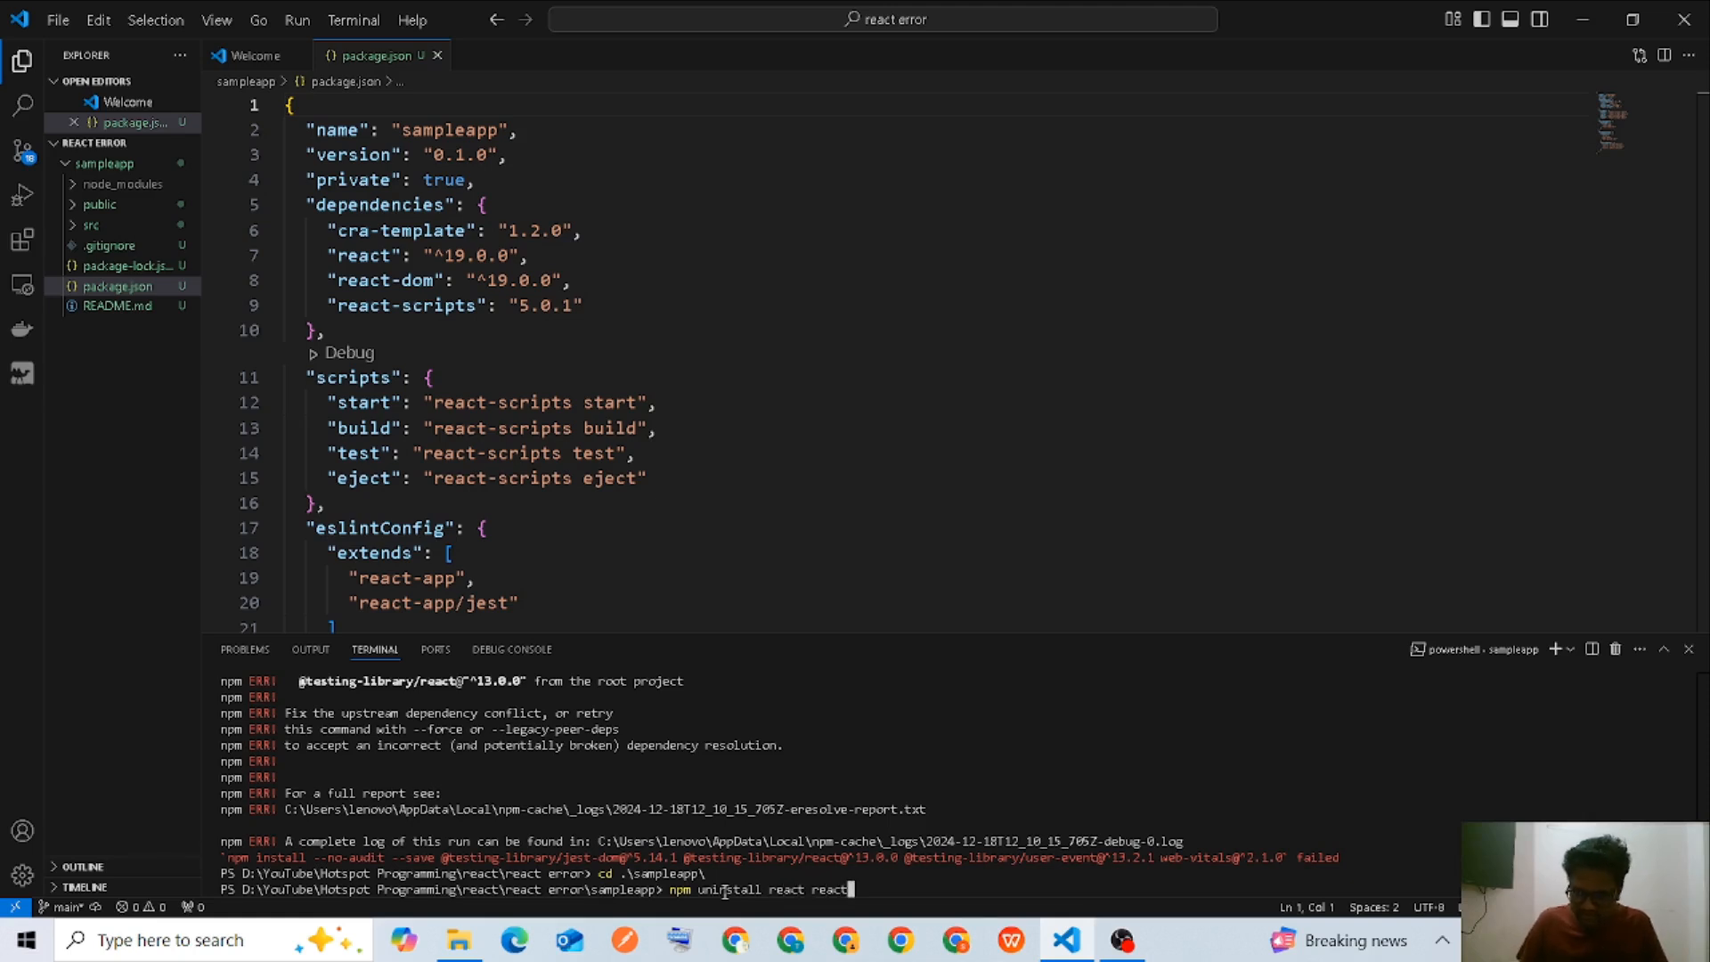
pyautogui.write('-d')
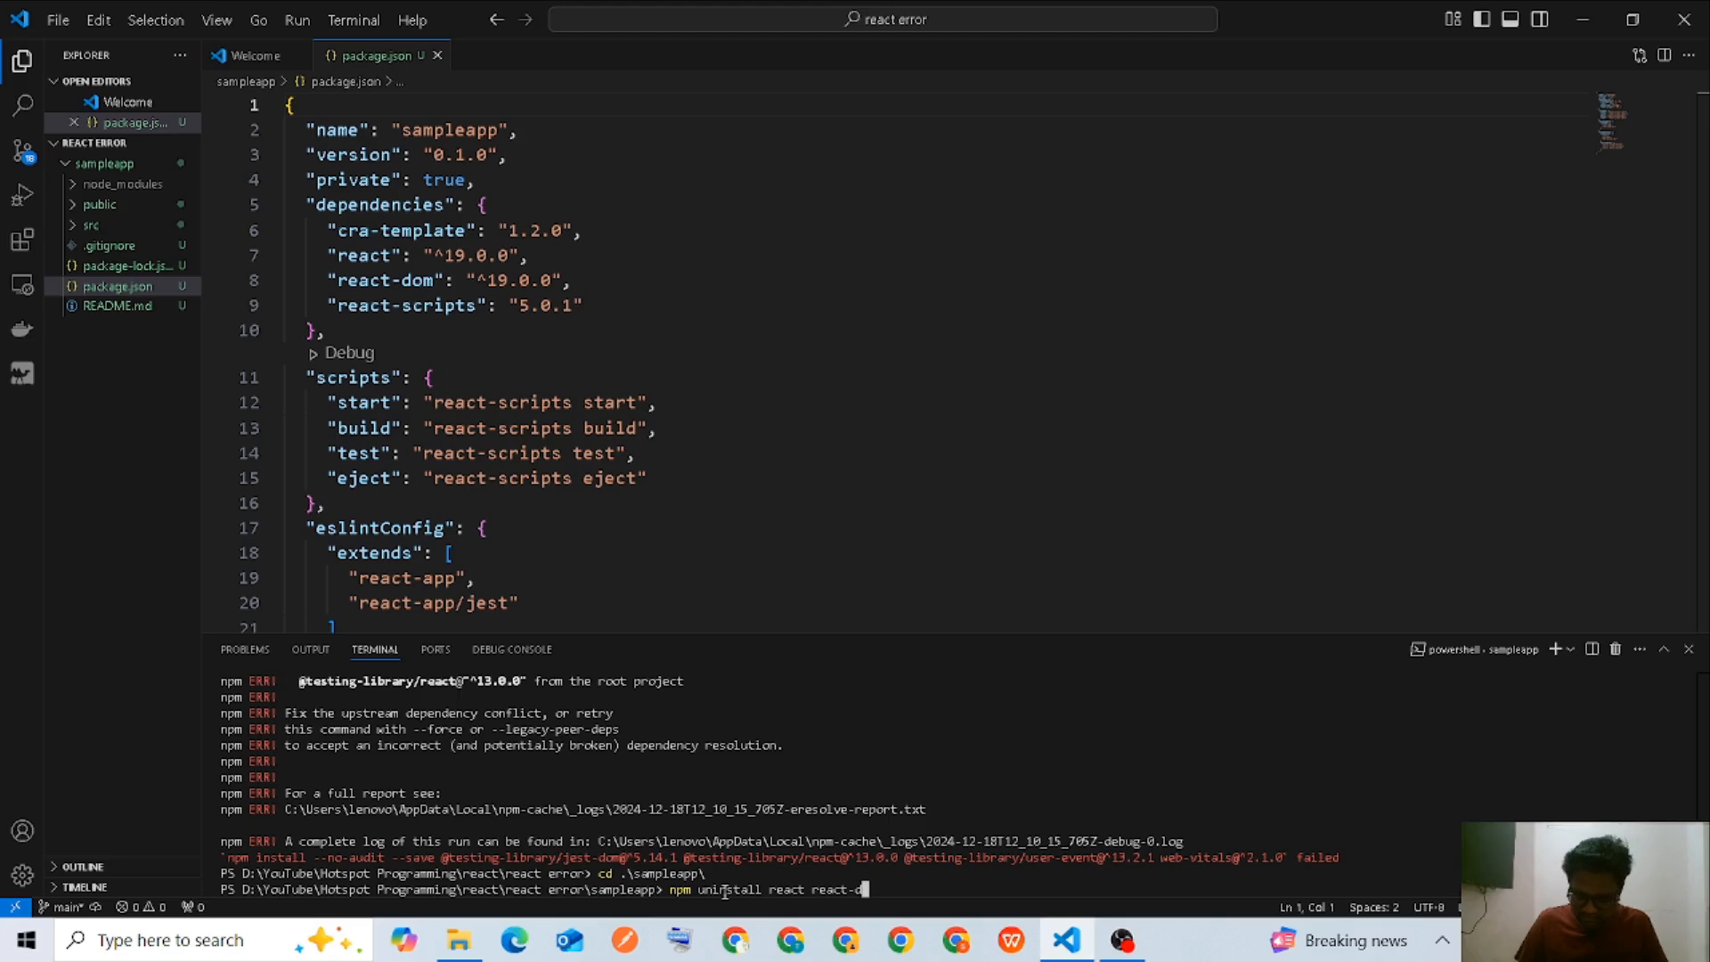
pyautogui.write('om')
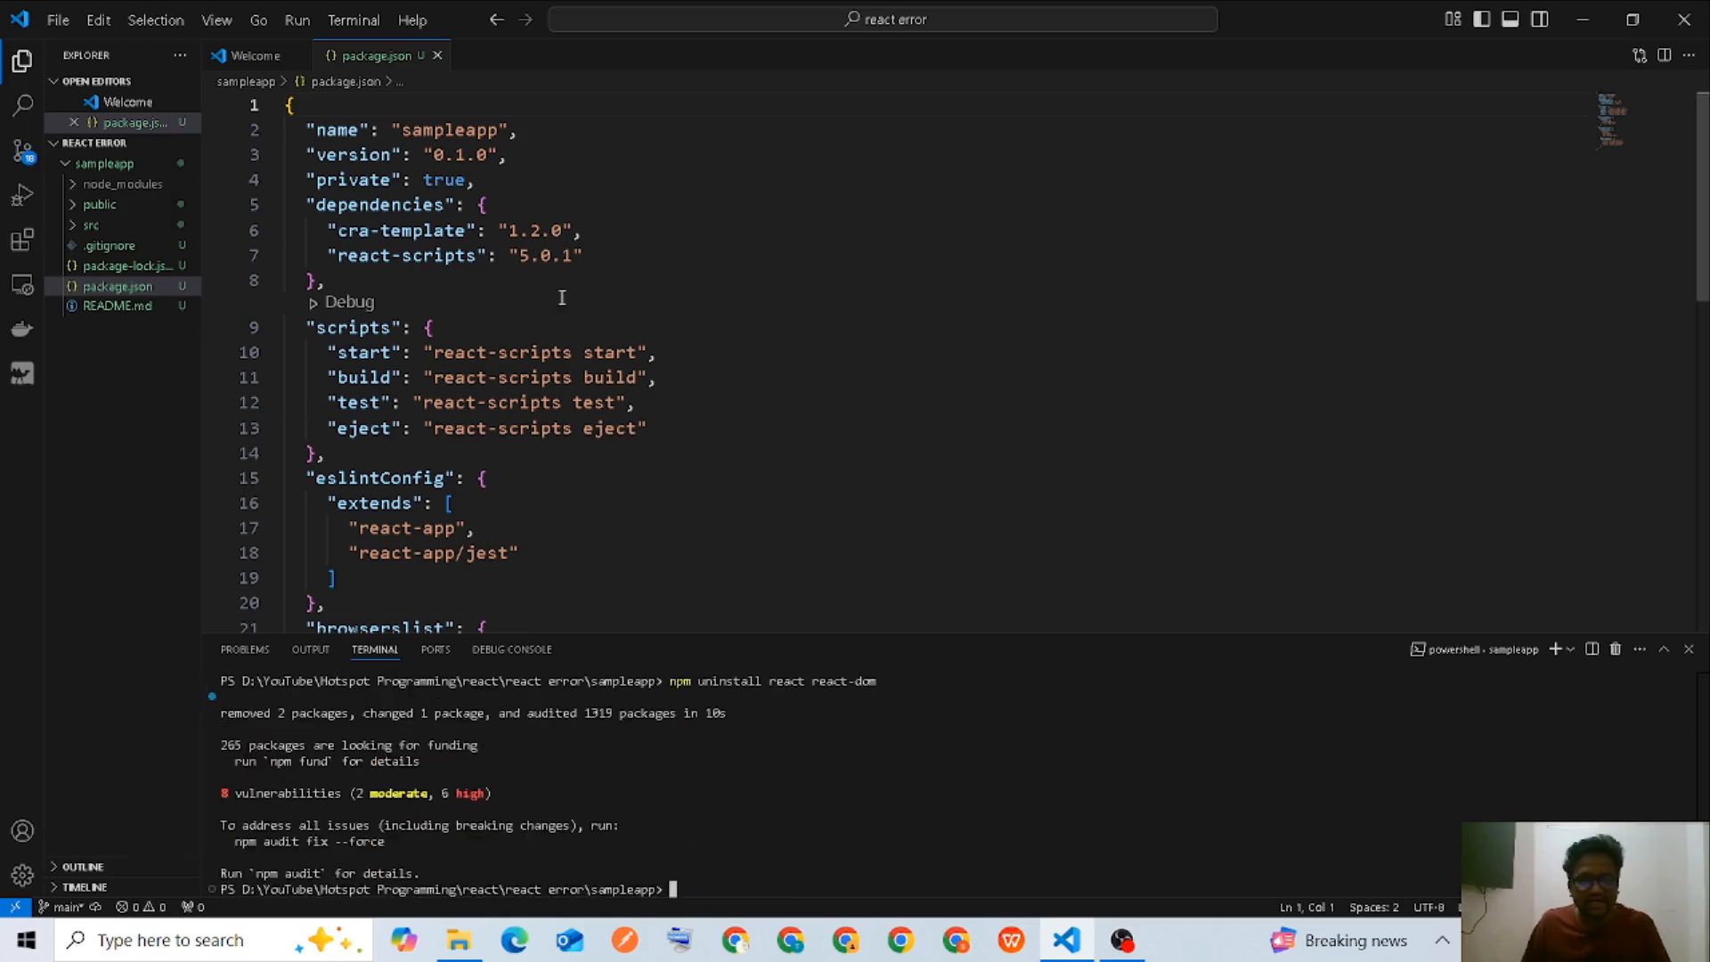
# Run npm install react@18 react-dom@18, bringing both to ^18.3.1 in package.json.
pyautogui.write('npm install react')
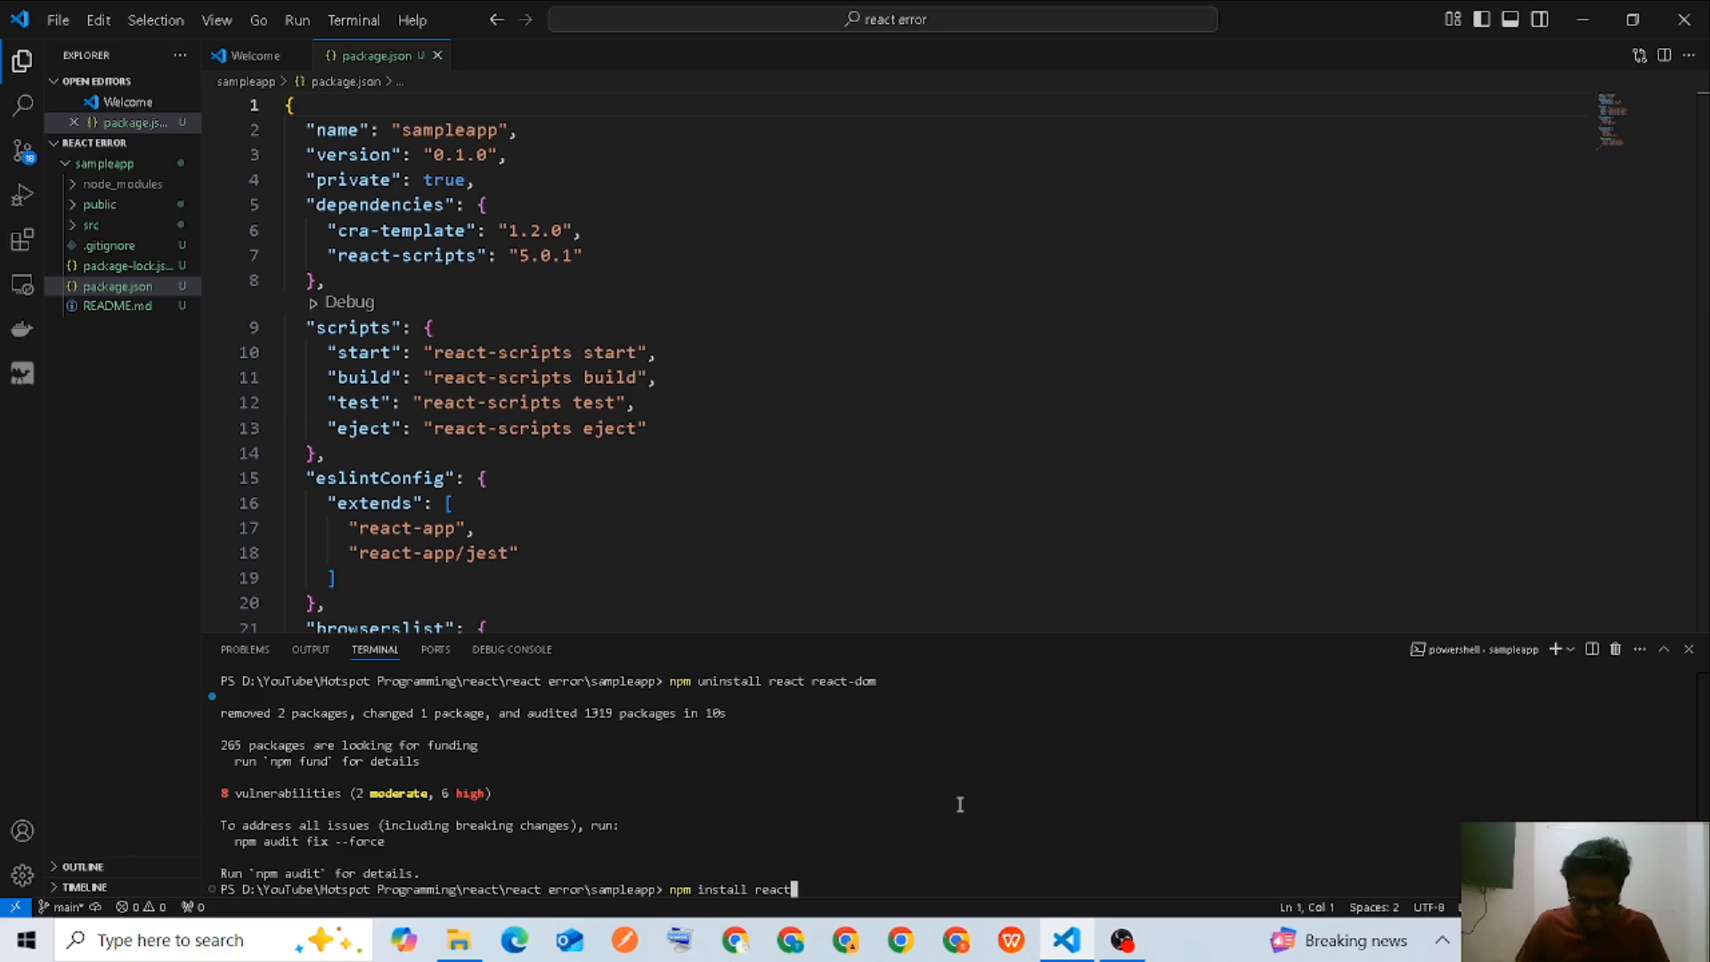
pyautogui.write('@18')
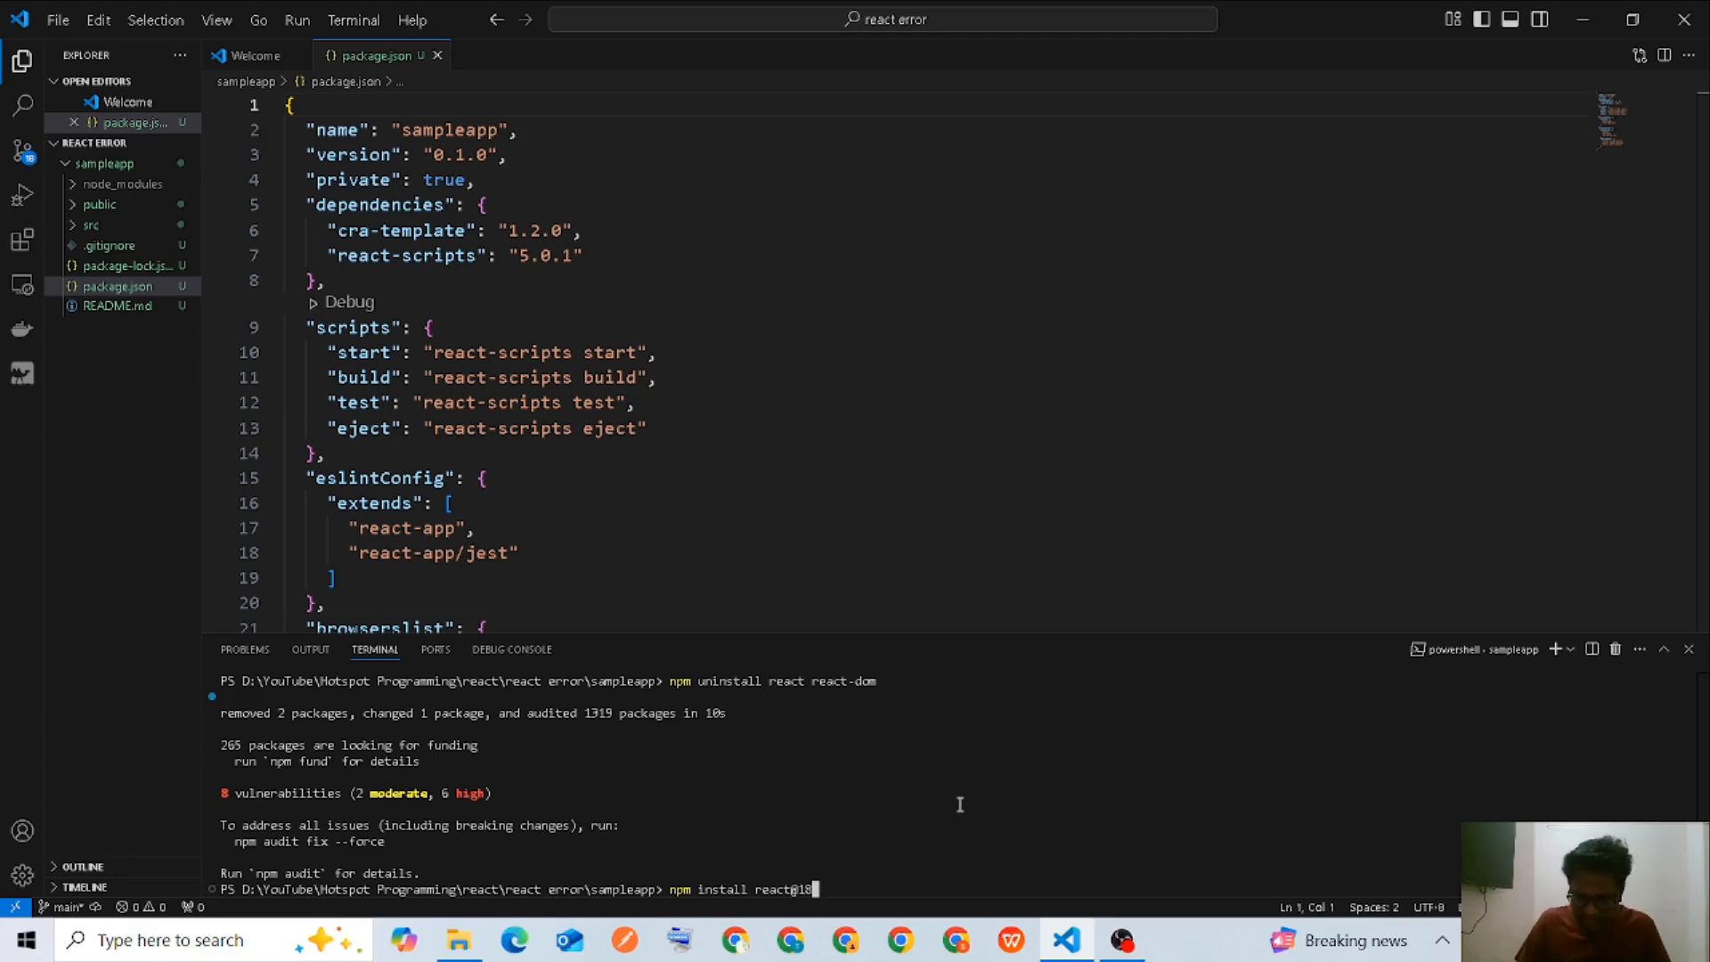
pyautogui.write('rea')
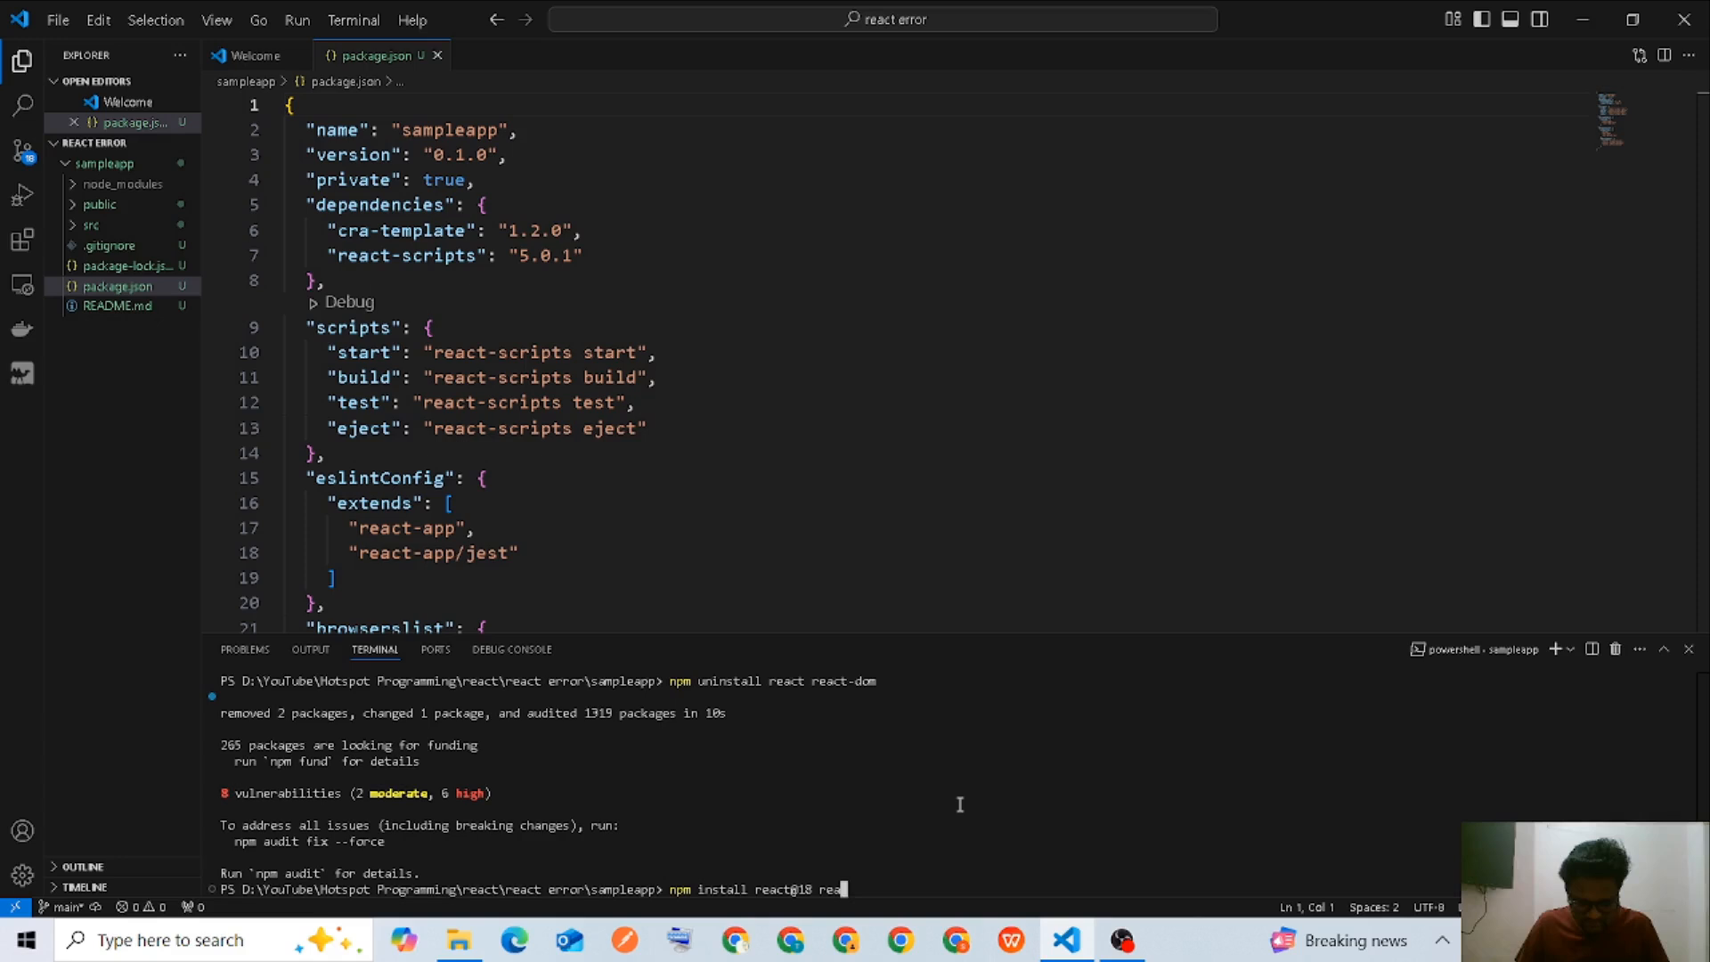
pyautogui.write('react-dom')
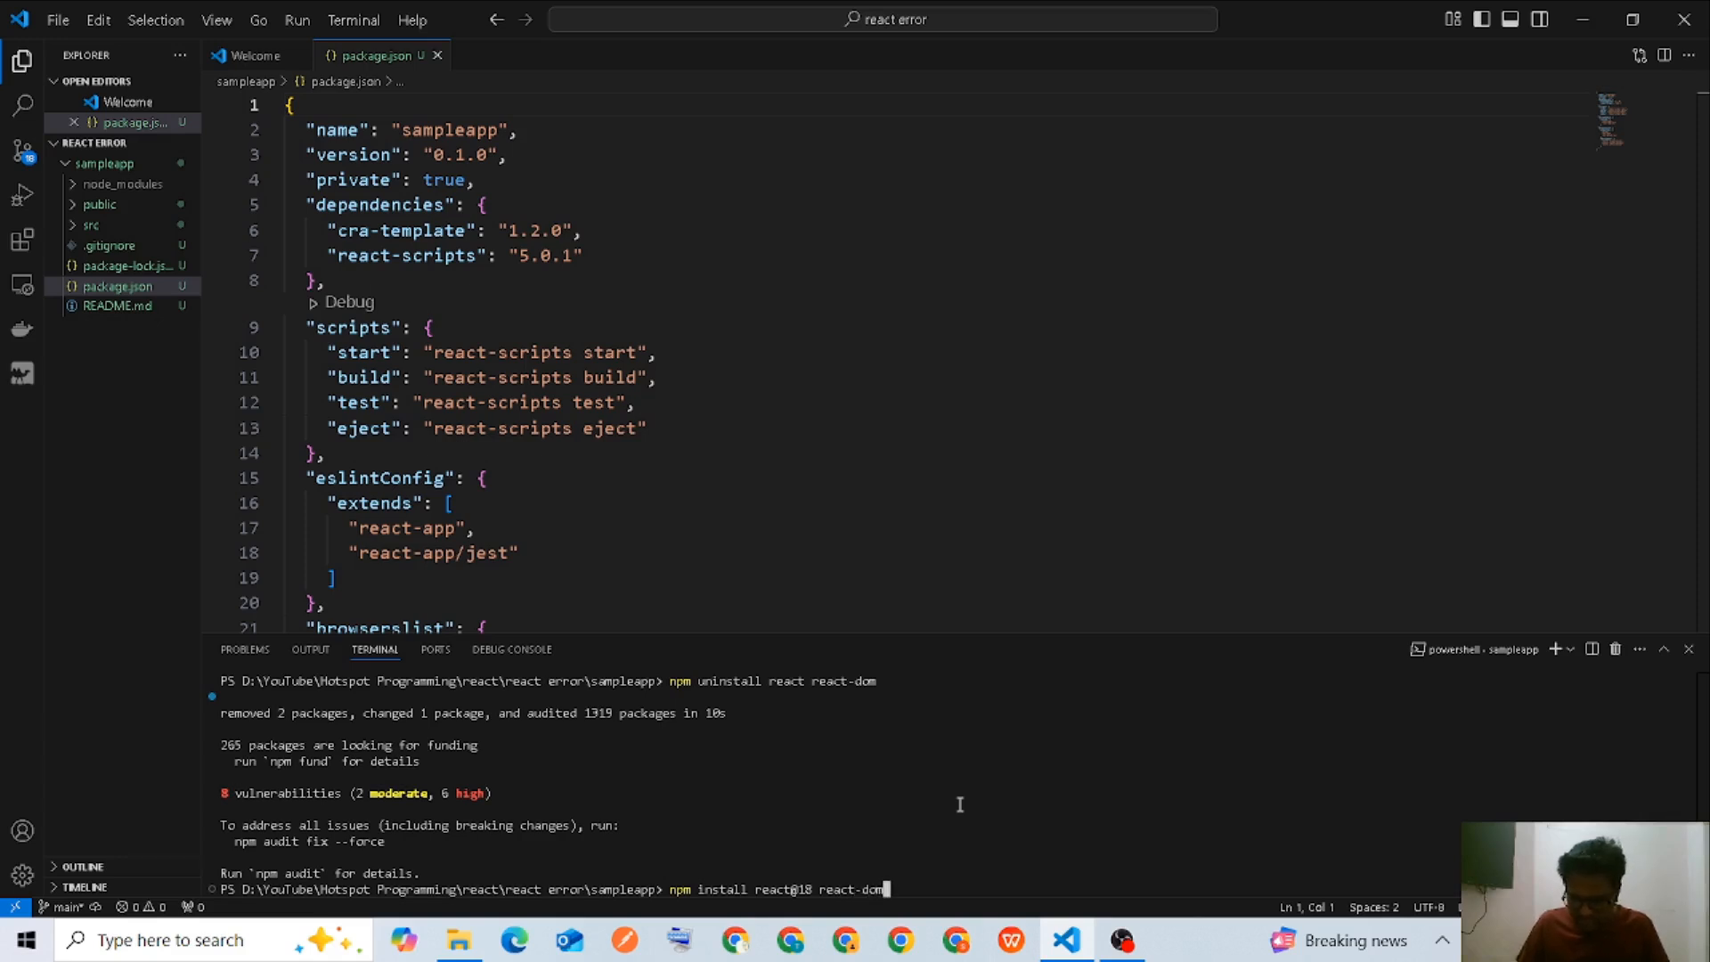
pyautogui.write('@18')
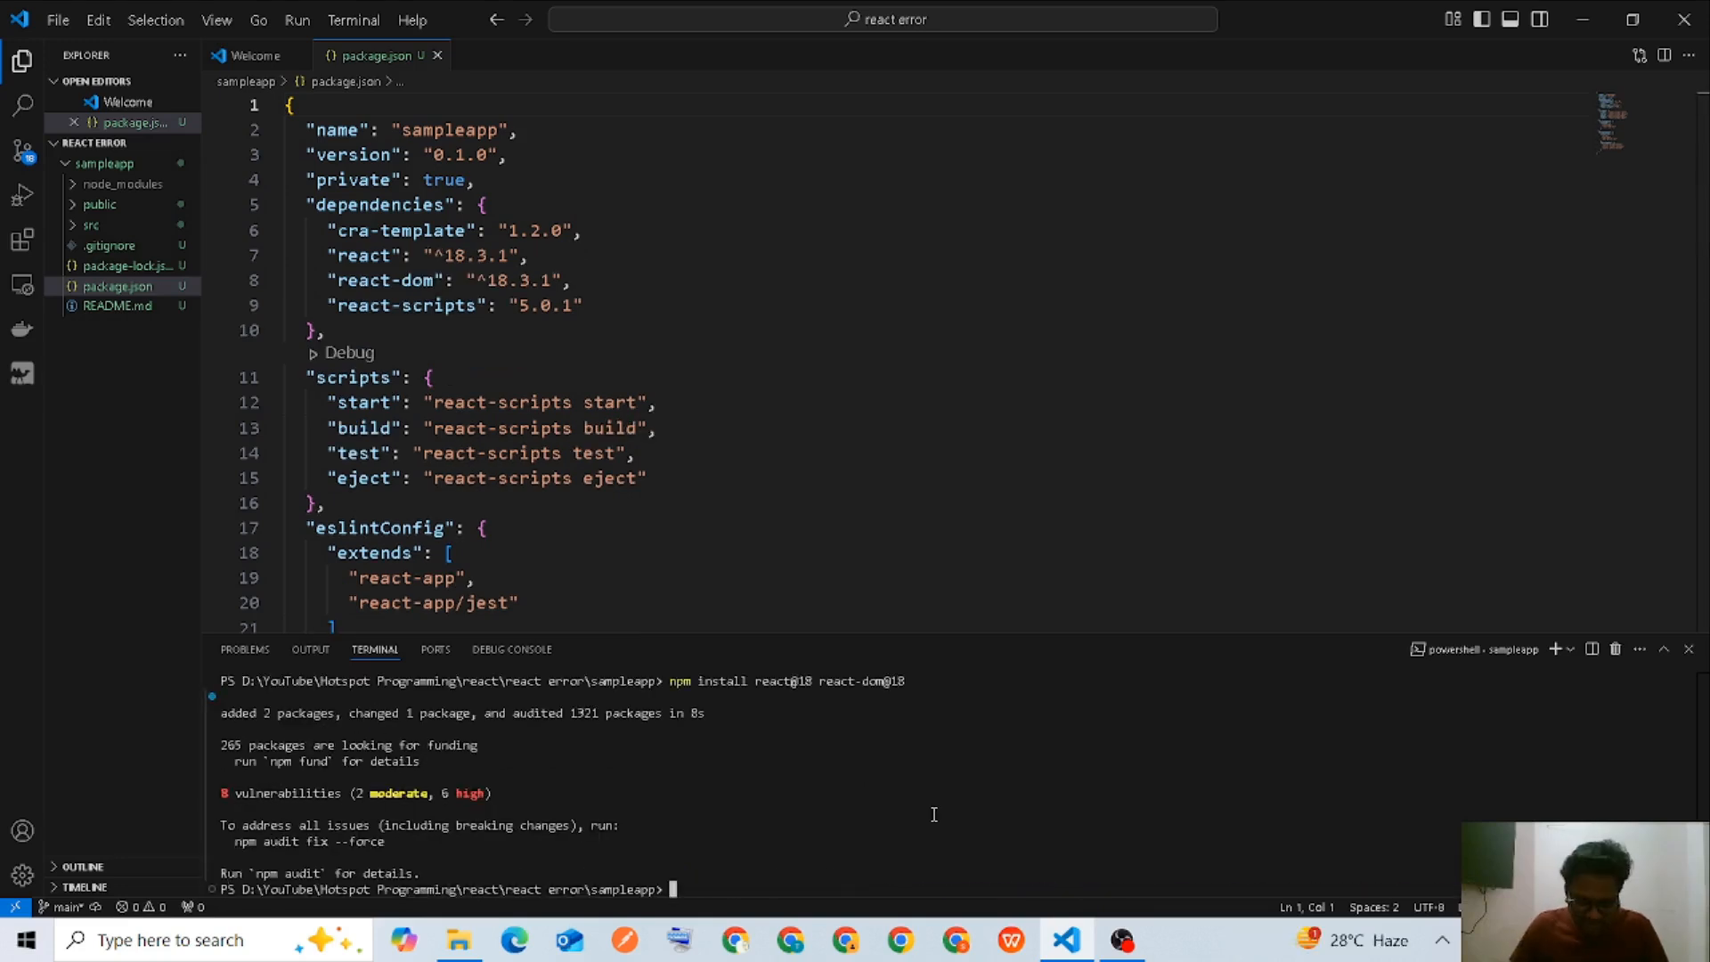
# Launch the development server with npm start.
pyautogui.write('npm')
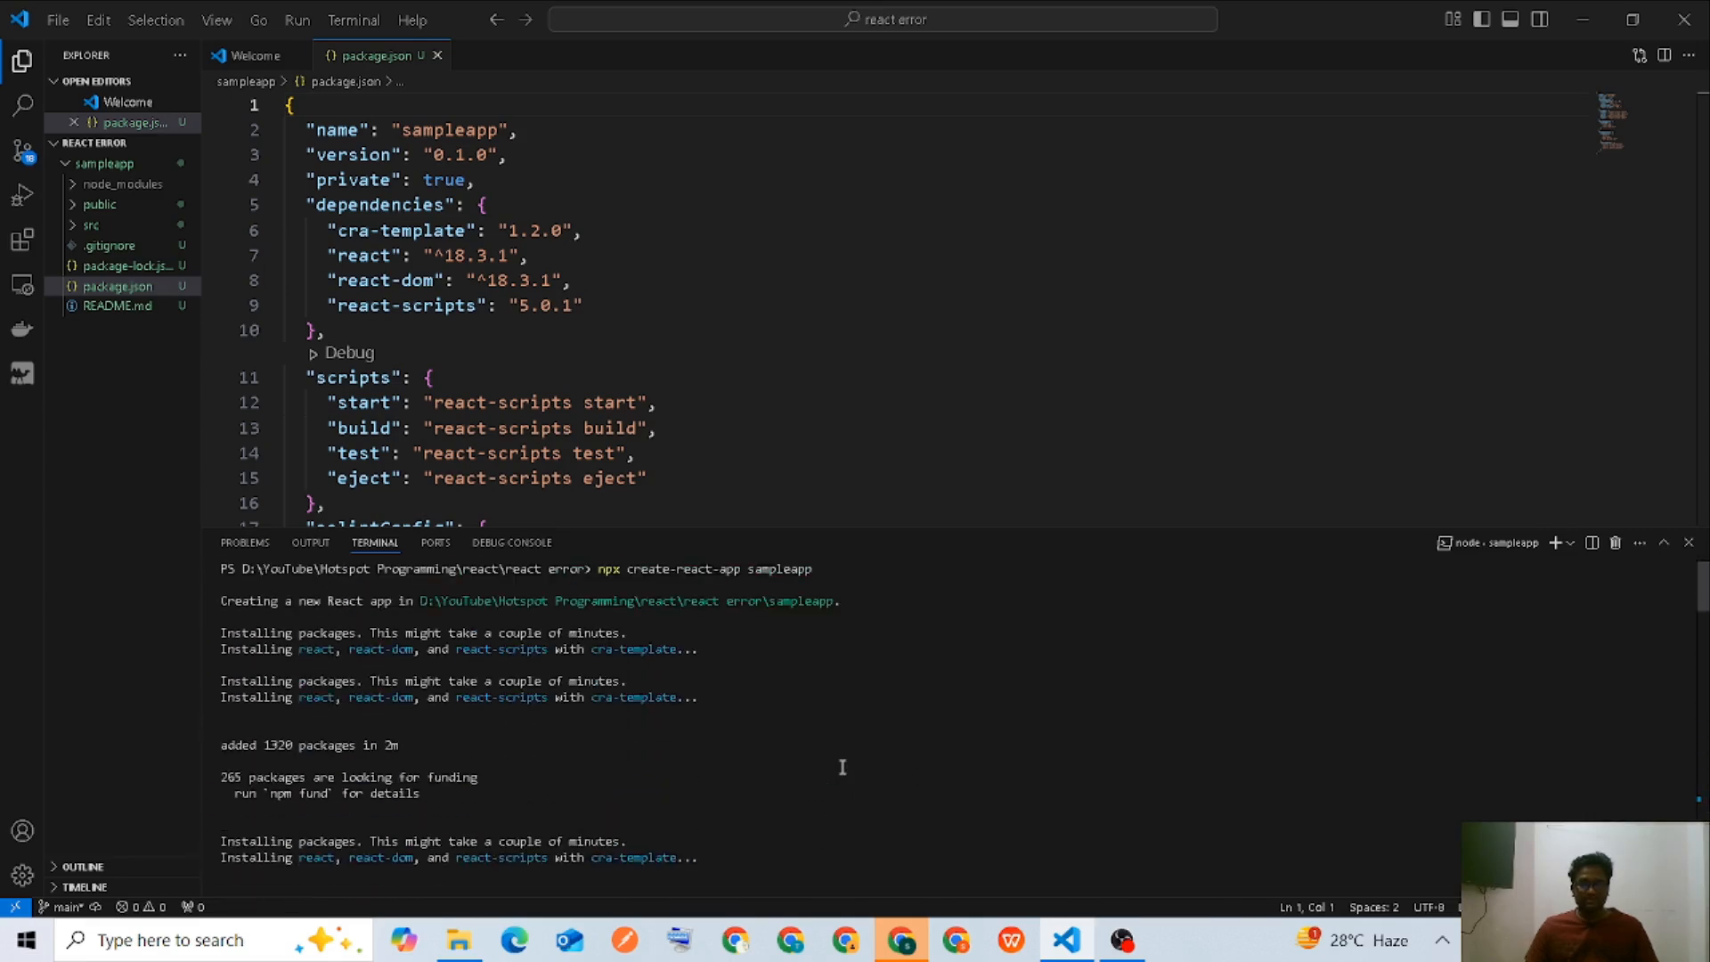
# Copy the failed npm install command from the web-vitals compile error and stop the server with Ctrl+C.
pyautogui.scroll(-3)
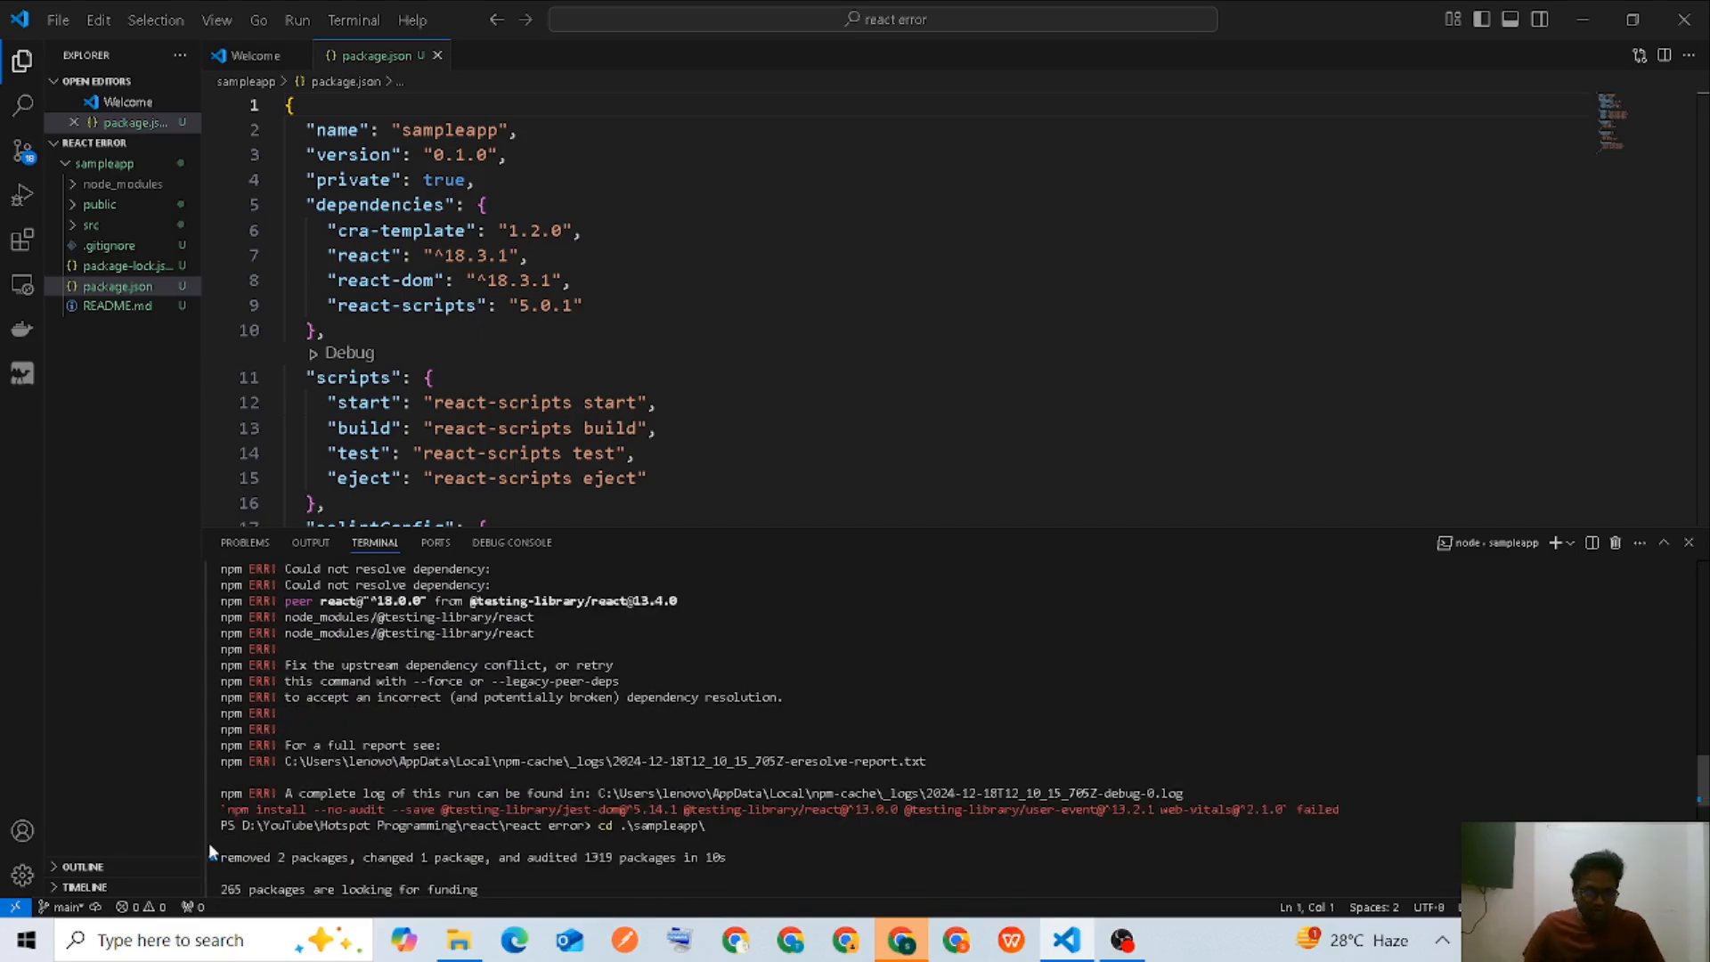
pyautogui.doubleClick(1127, 793)
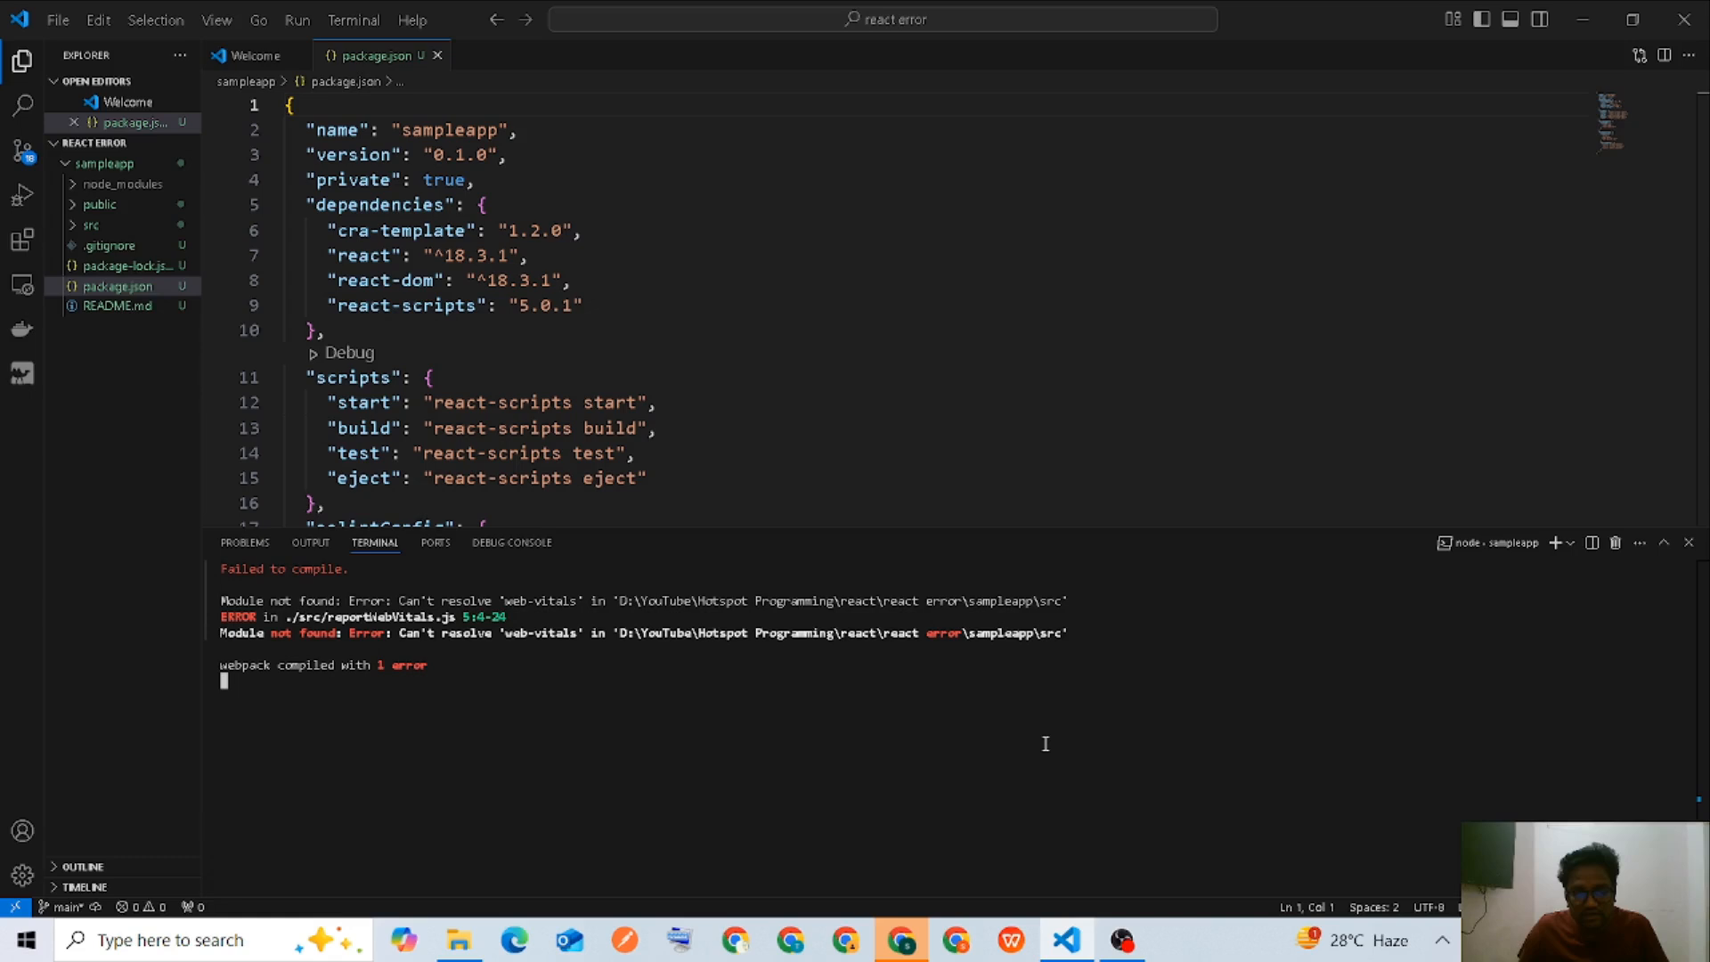
pyautogui.press('ctrl+c')
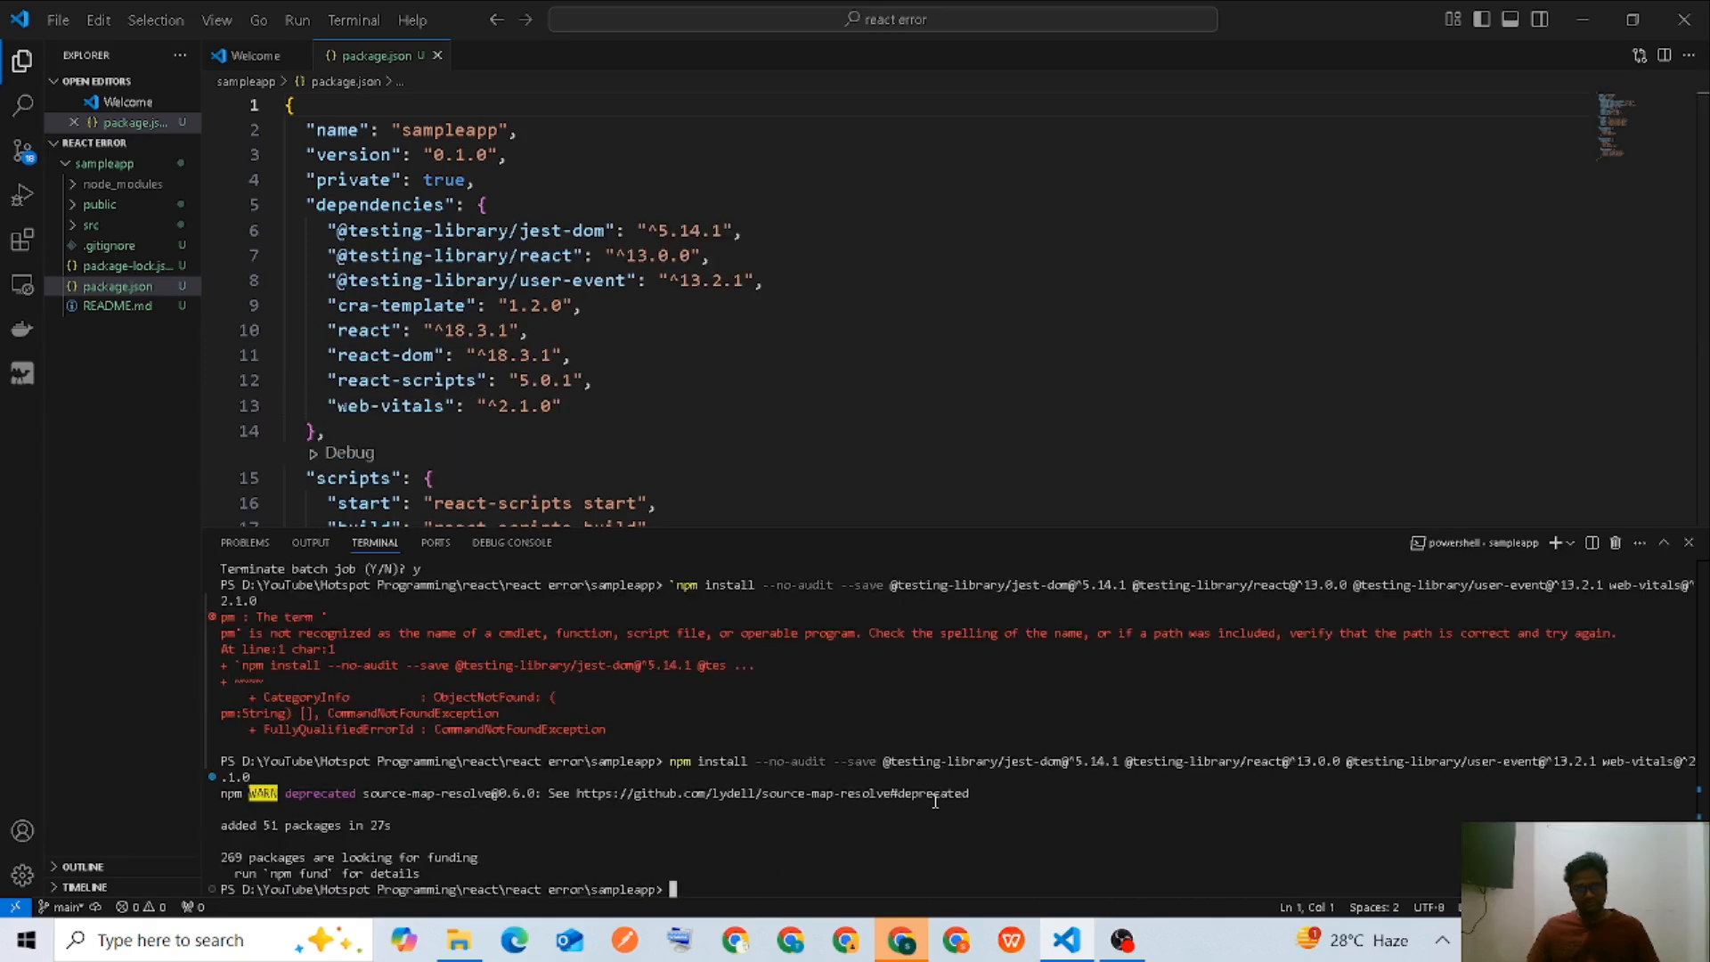
pyautogui.moveTo(883, 869)
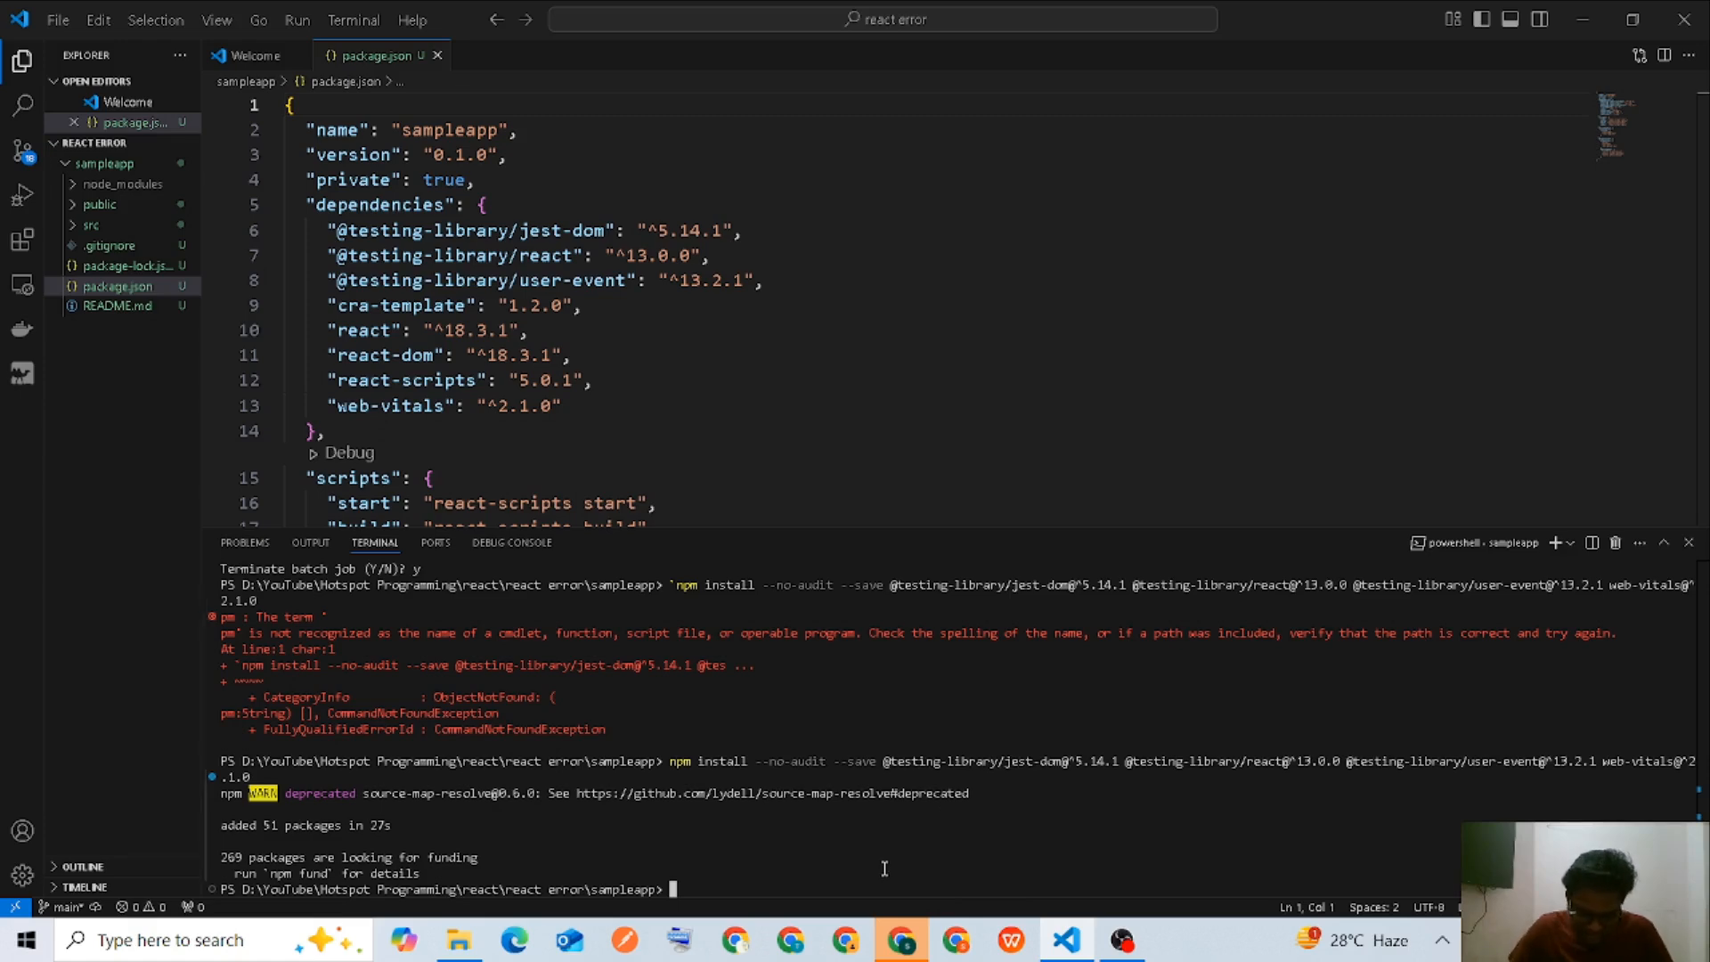
# Restart the app with npm start after installing the testing-library packages and web-vitals.
pyautogui.write('npm start')
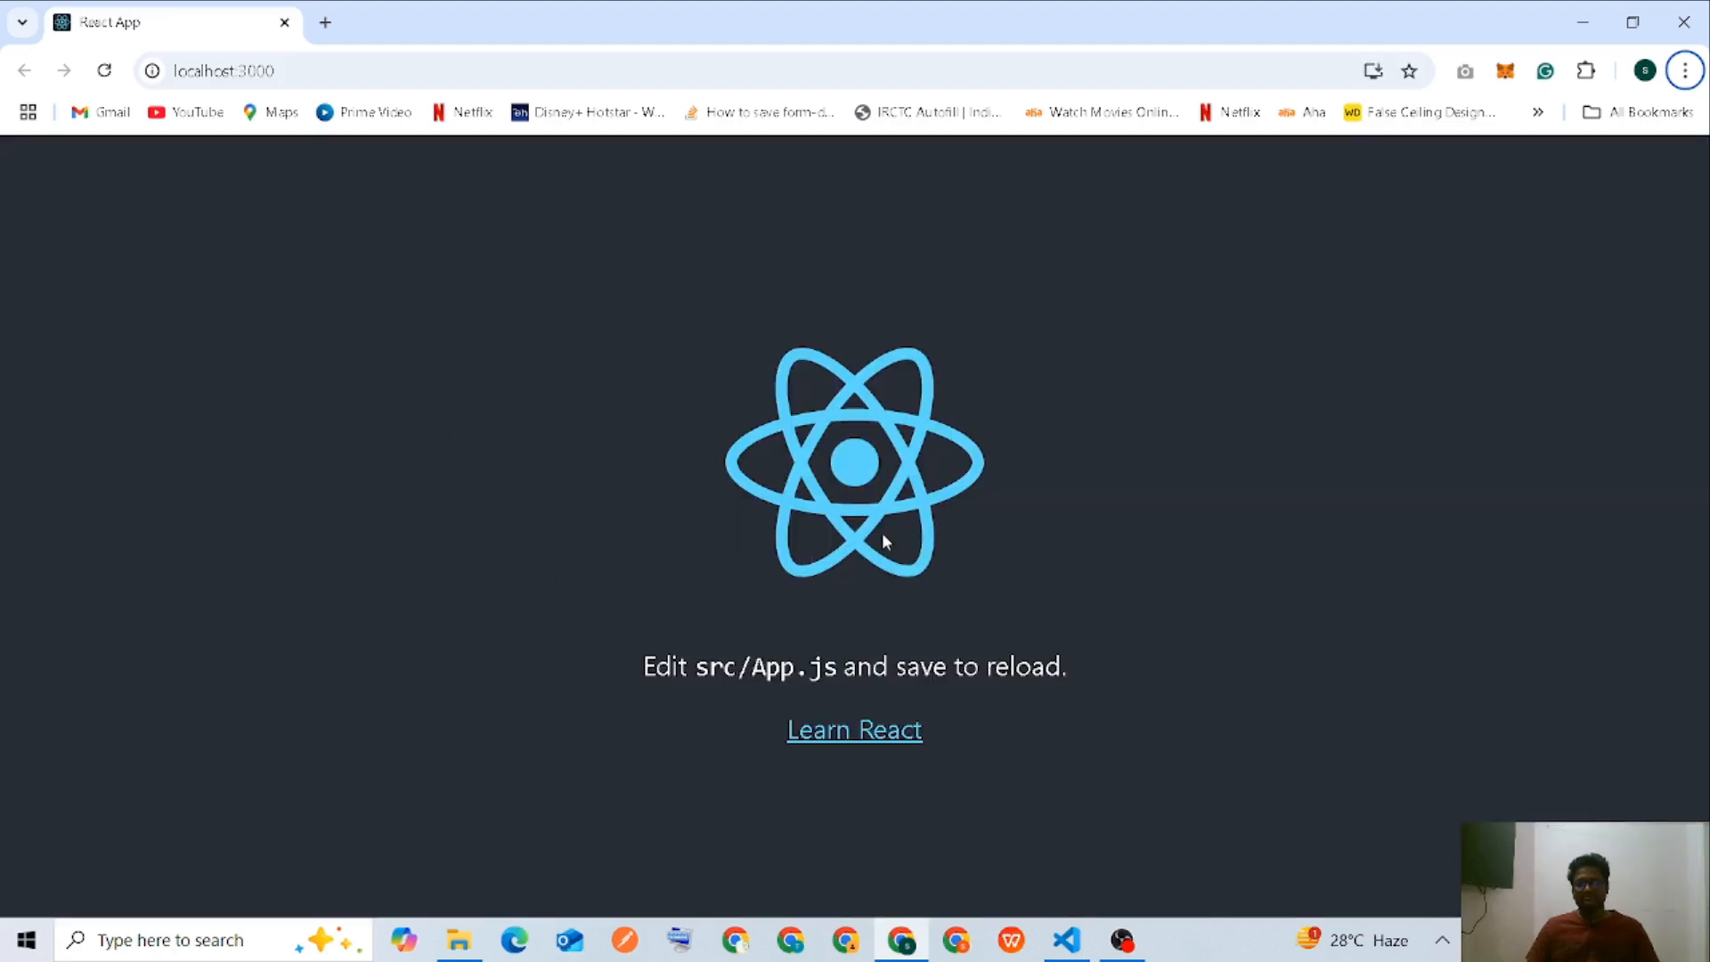
pyautogui.moveTo(853, 731)
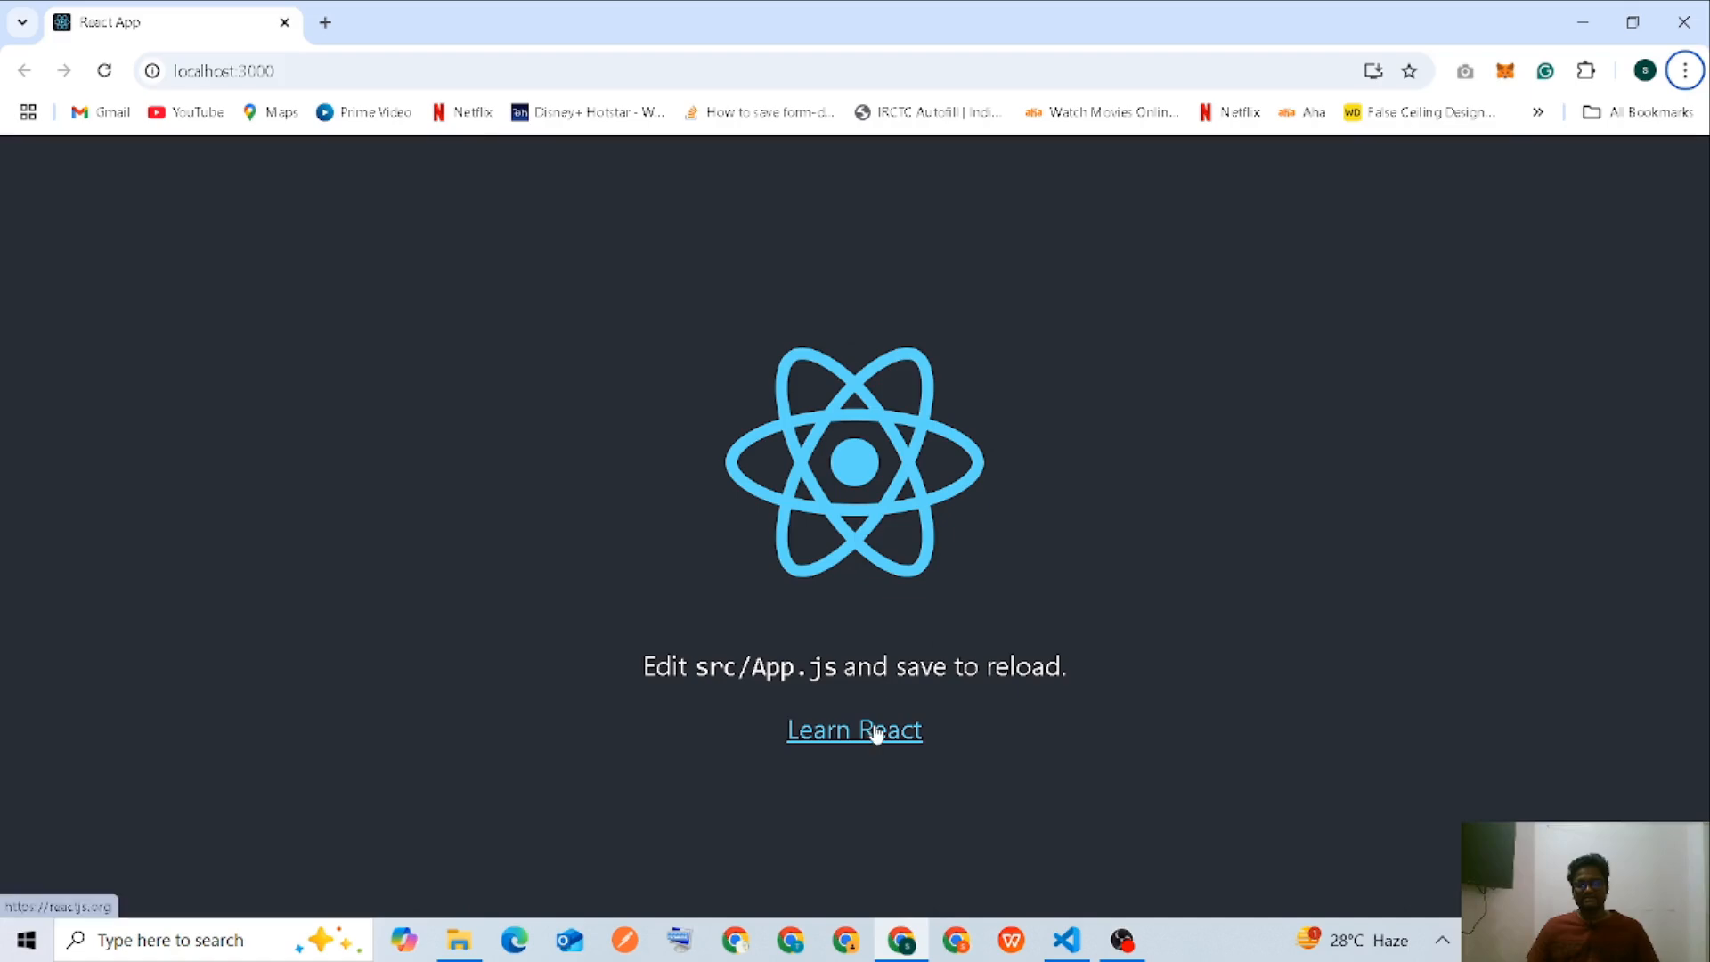
# Check the default React welcome page running at localhost:3000 in Chrome.
pyautogui.click(1066, 941)
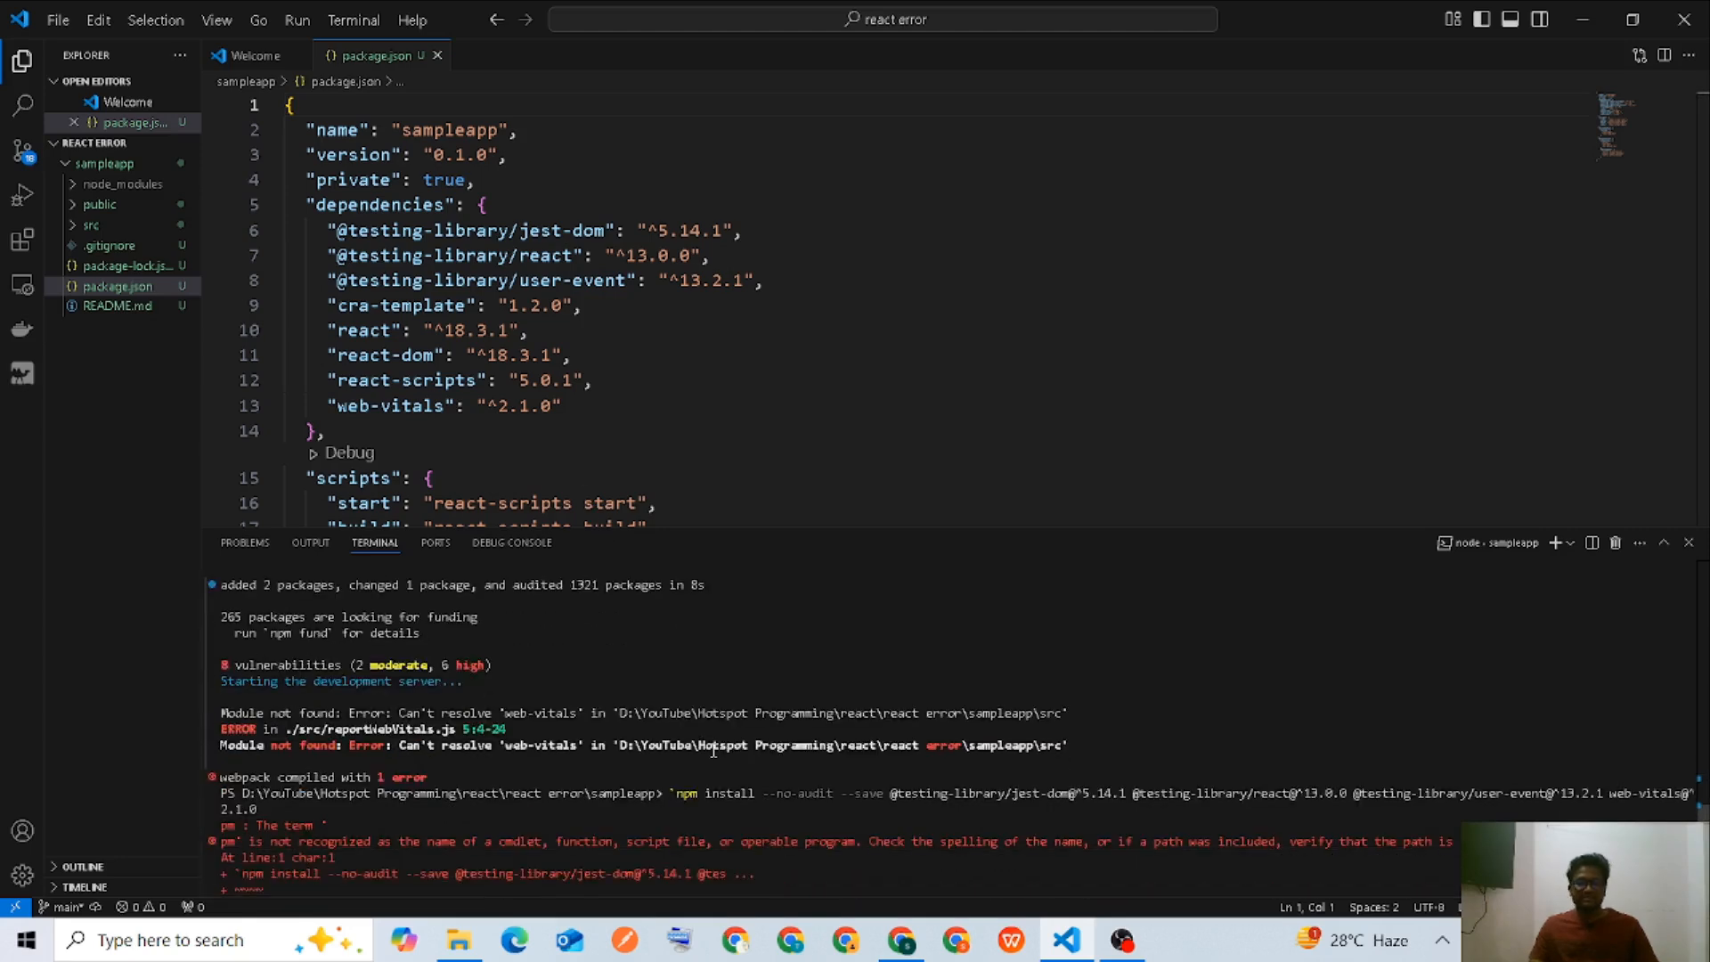
pyautogui.click(899, 941)
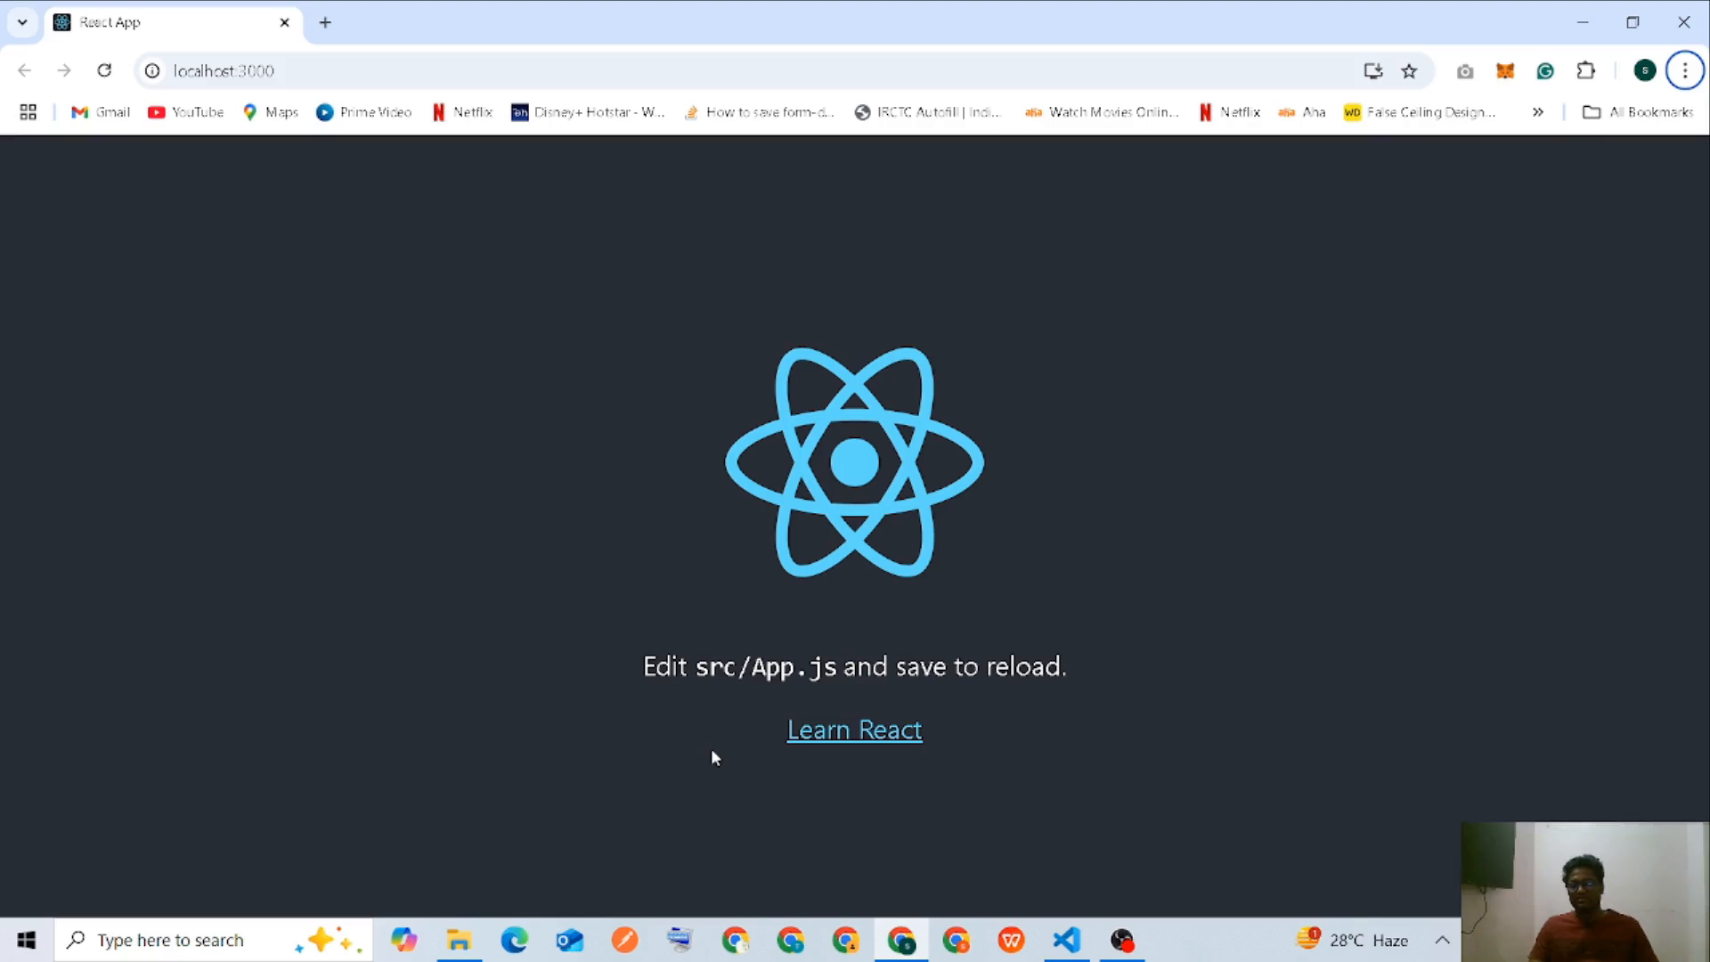